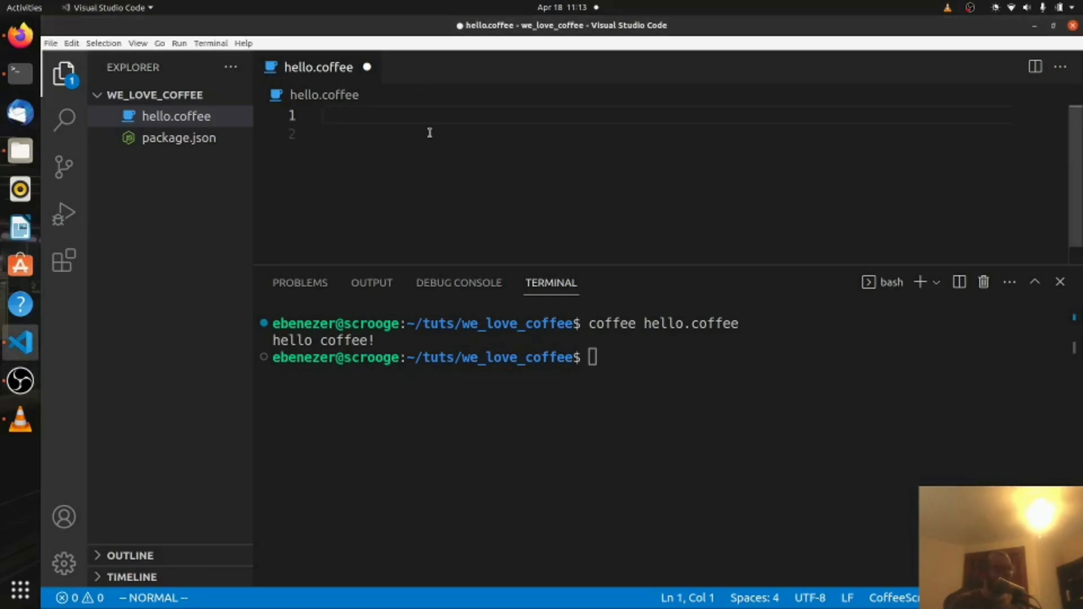
# Step: Write console.log lines printing 'hello world!' and 'hello coffee!' in hello.coffee, then save
pyautogui.write("console.log('')")
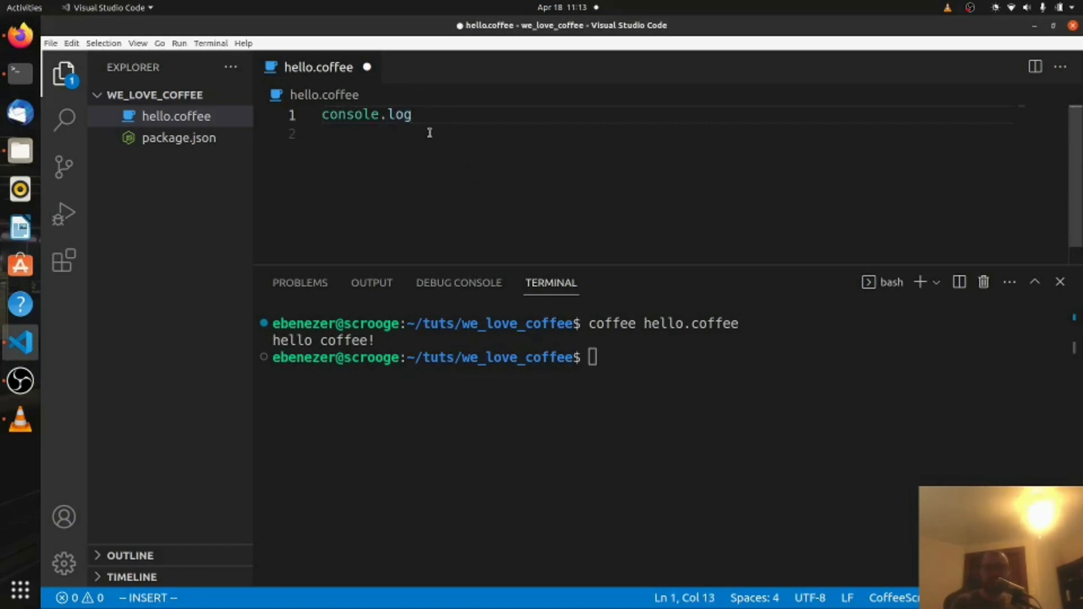
pyautogui.write("hell '")
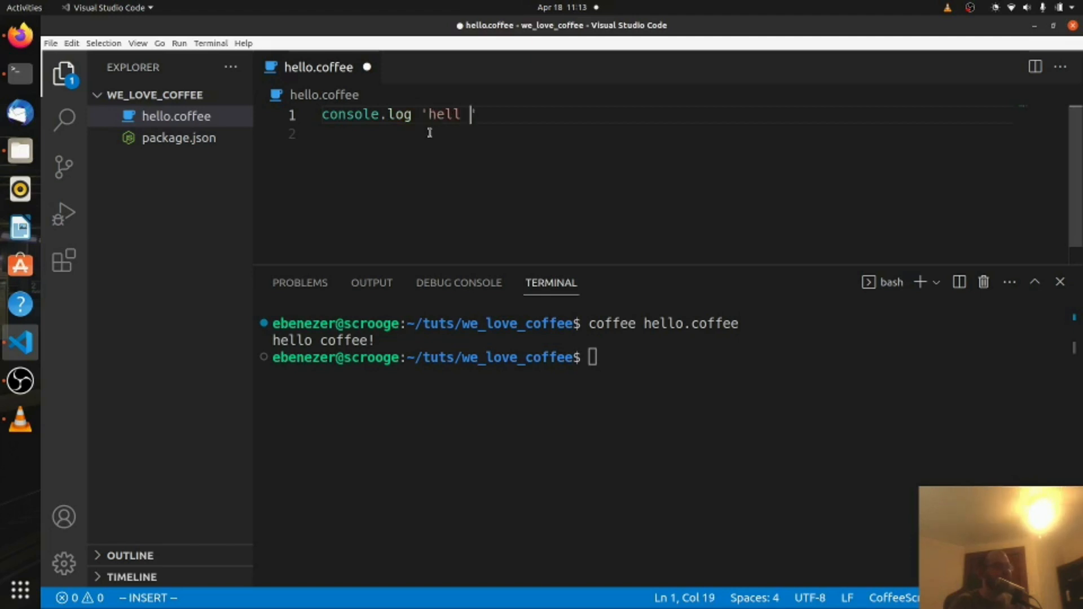
pyautogui.write("o world!'")
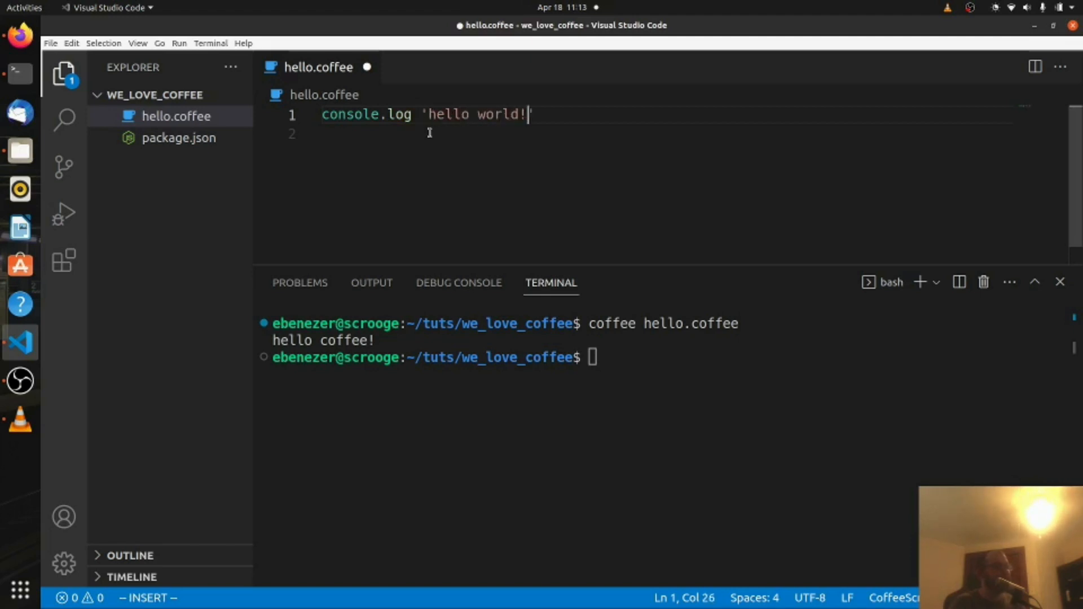
pyautogui.write("'")
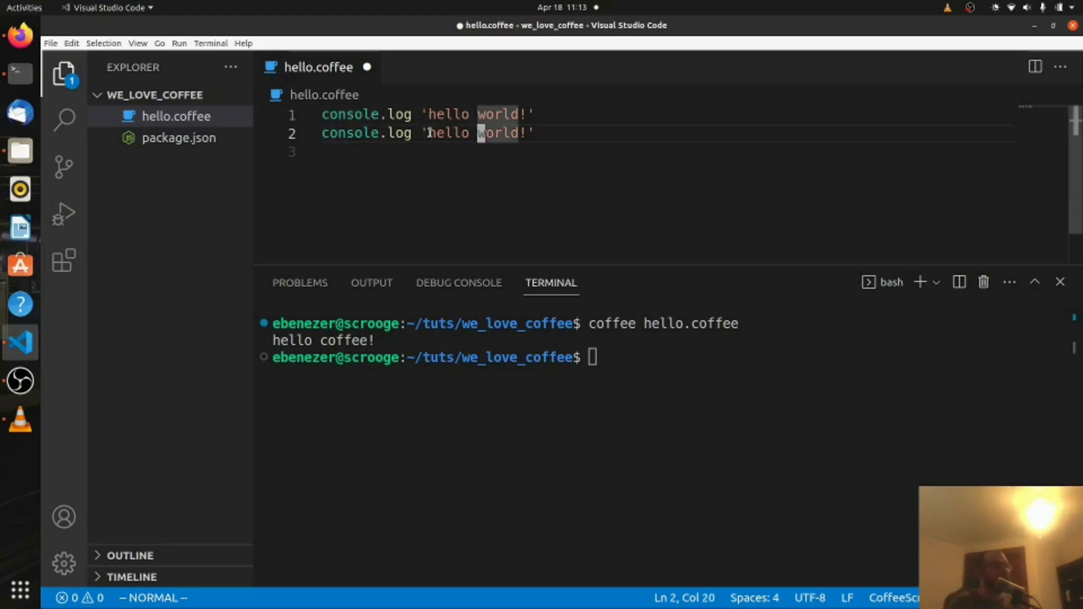
pyautogui.write('coffee')
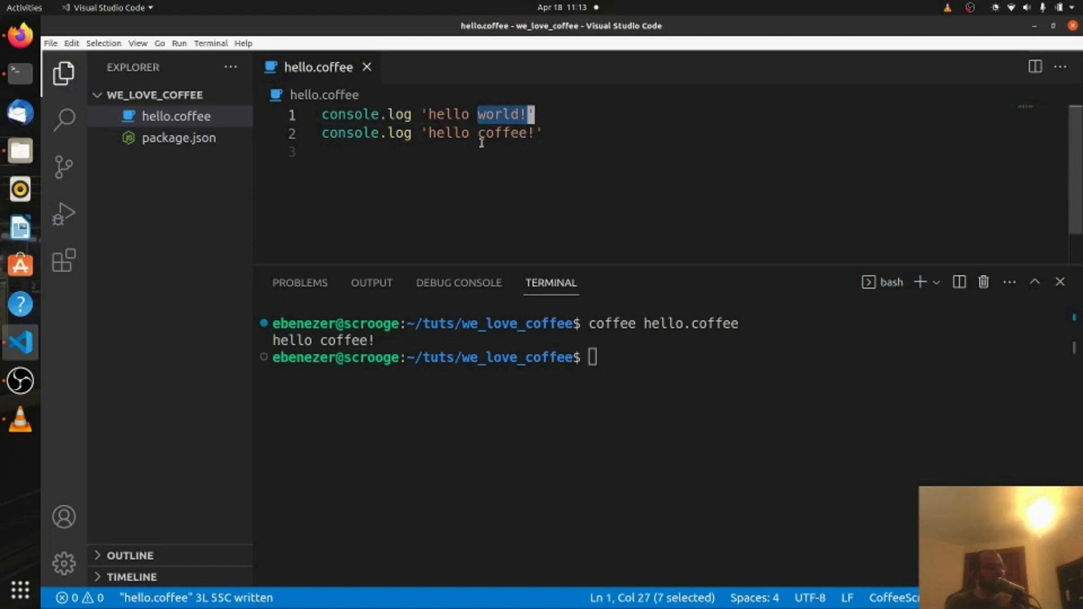
# Step: Run coffee hello.coffee in the integrated terminal
pyautogui.write('coffee hello.coffee')
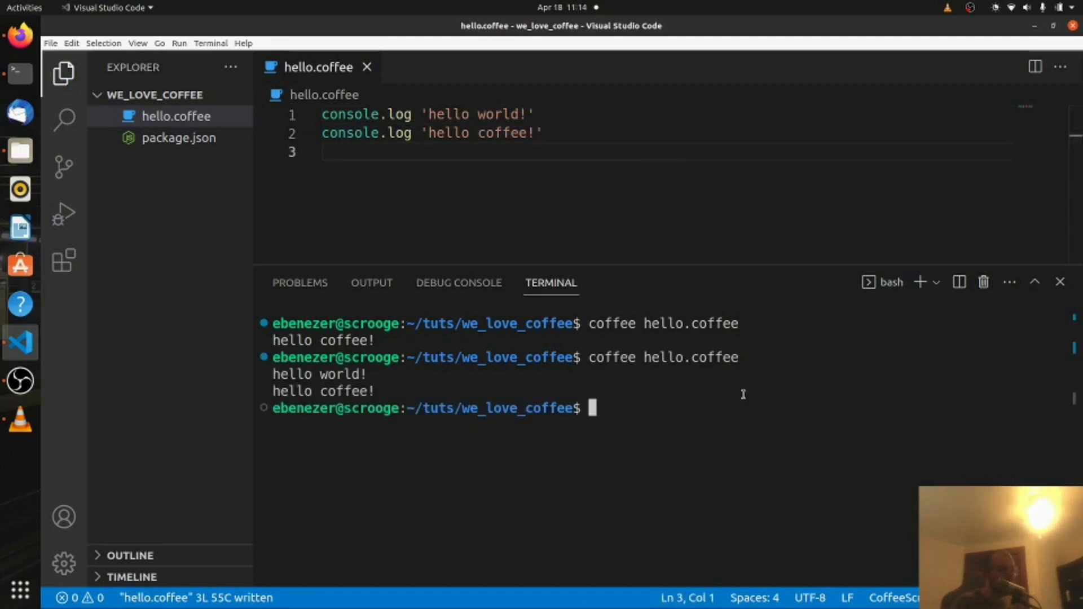
pyautogui.moveTo(707, 407)
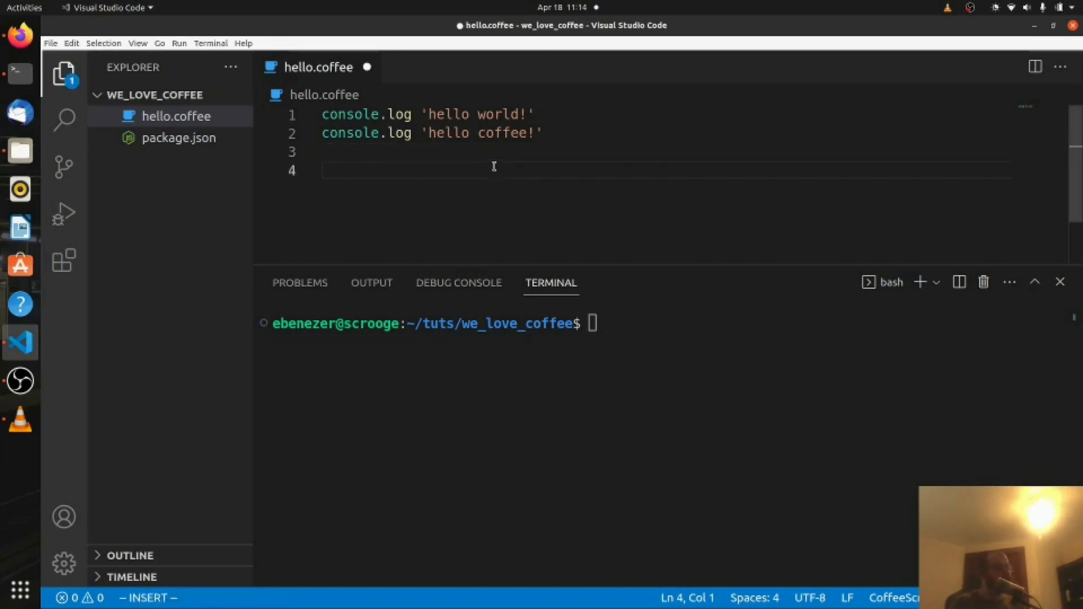
# Step: Type const myNum = 5; and const myStr = "i am here"; on new lines below the logs
pyautogui.write('const m')
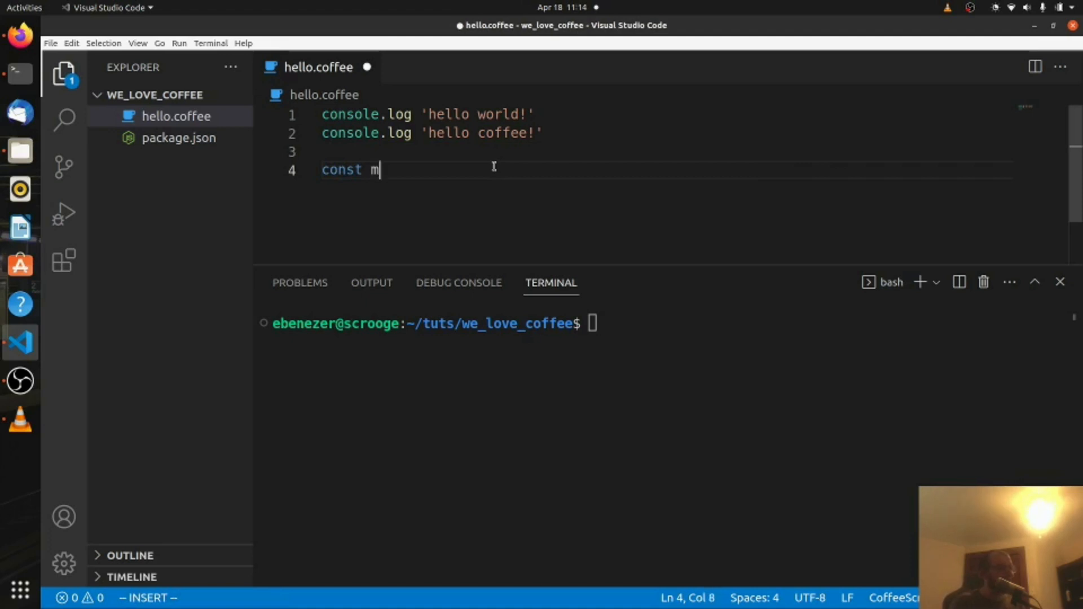
pyautogui.write('y')
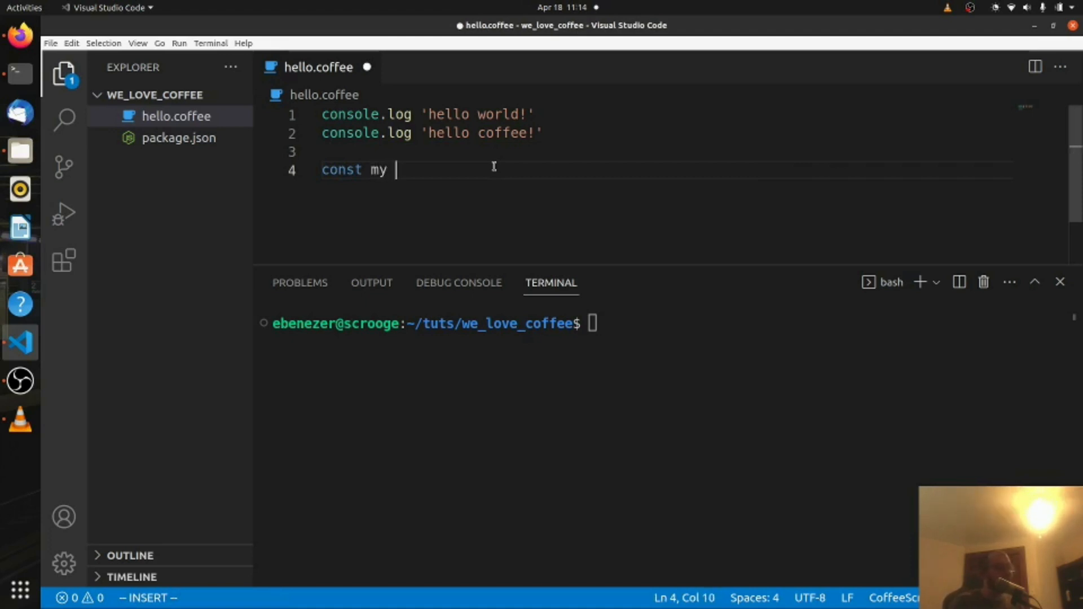
pyautogui.write('Num =')
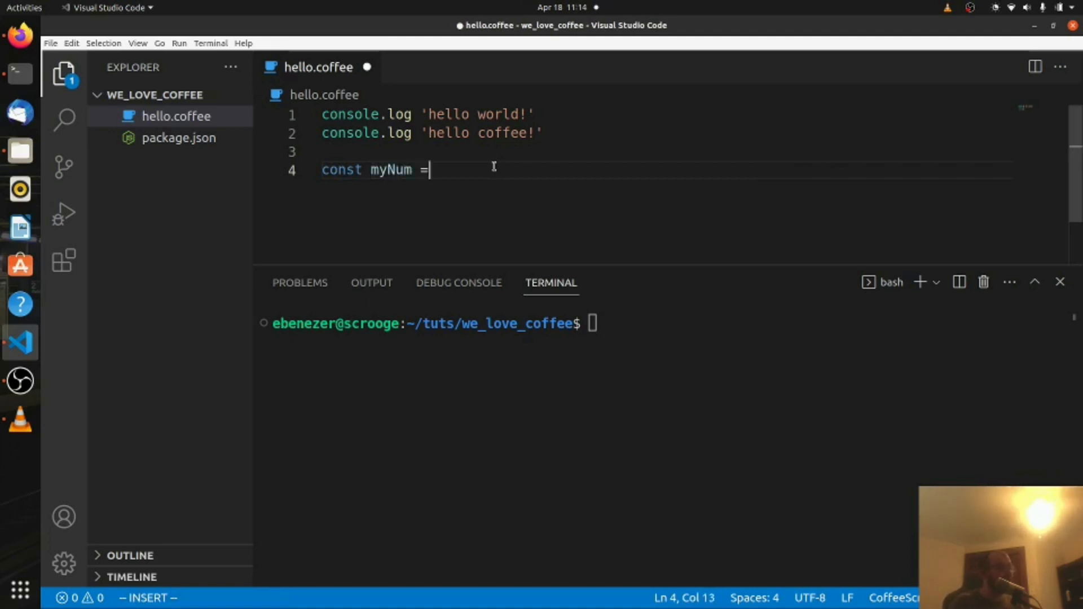
pyautogui.write('5;')
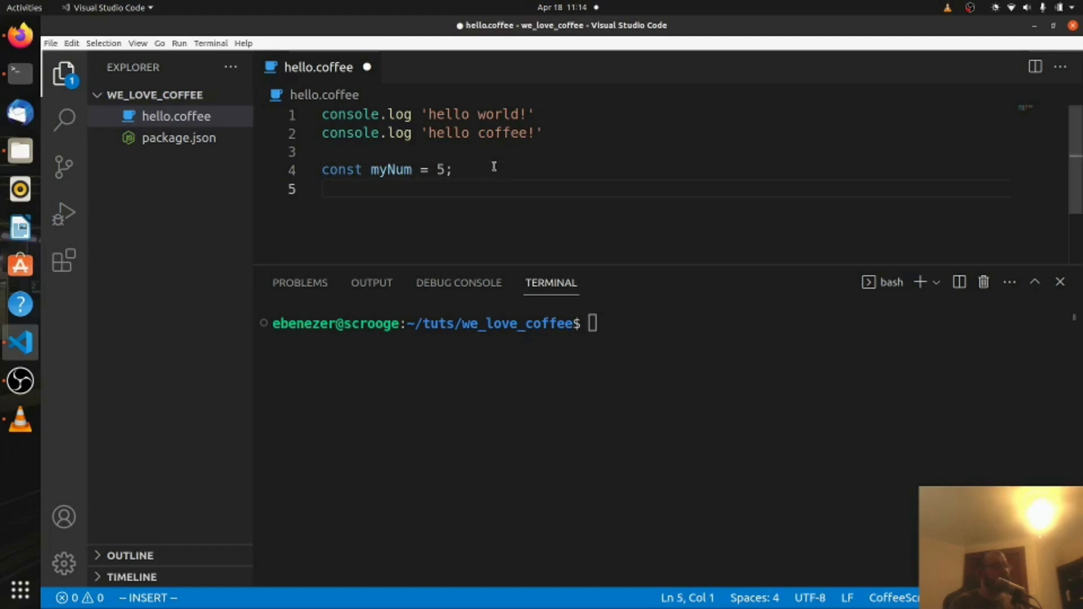
pyautogui.write('const myStr')
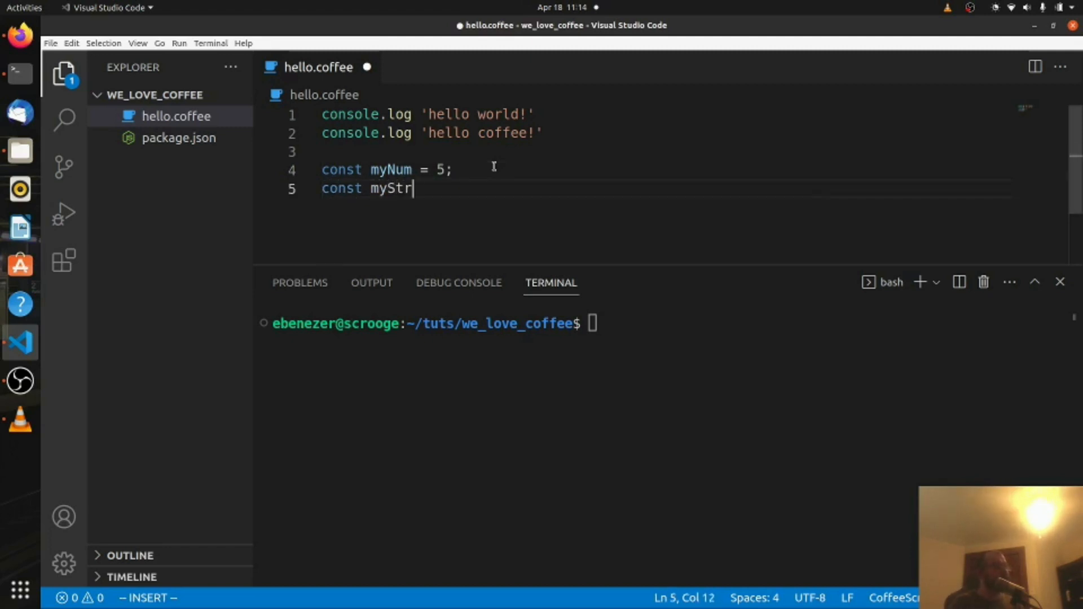
pyautogui.write('= "i')
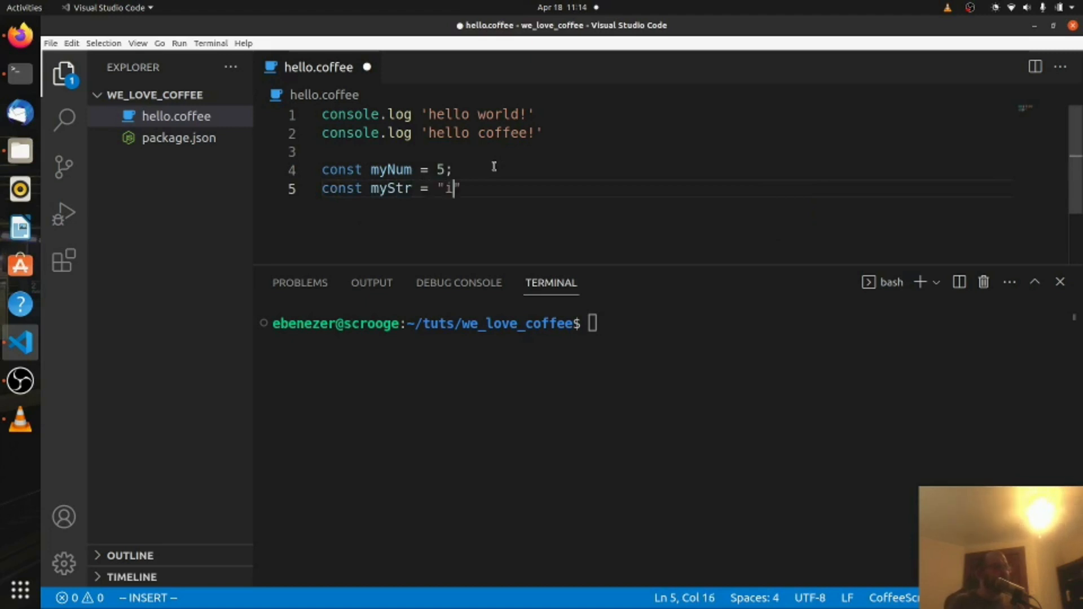
pyautogui.write('am here')
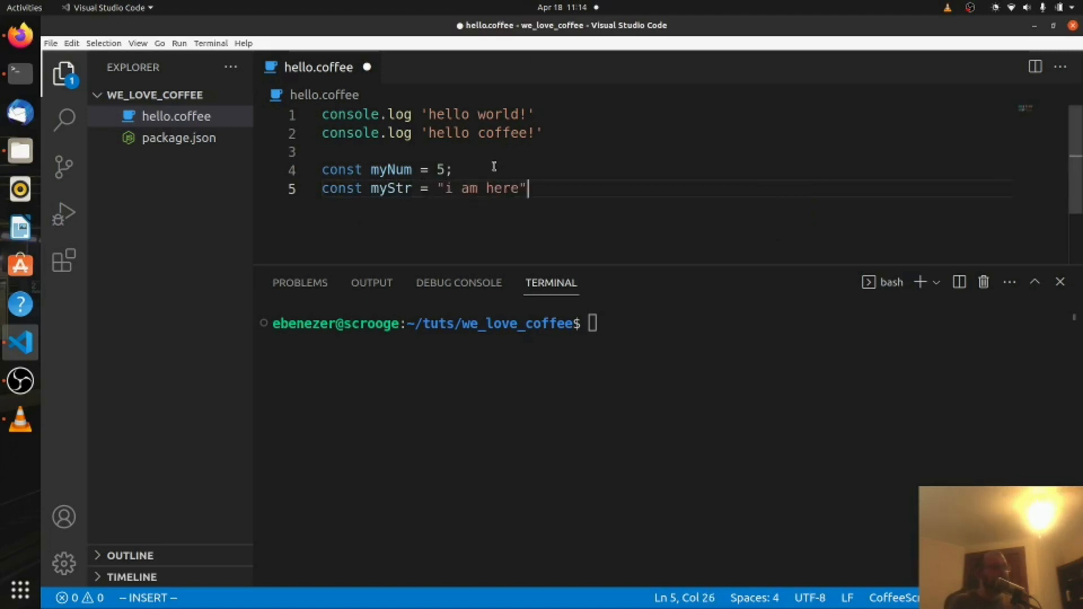
pyautogui.write(';')
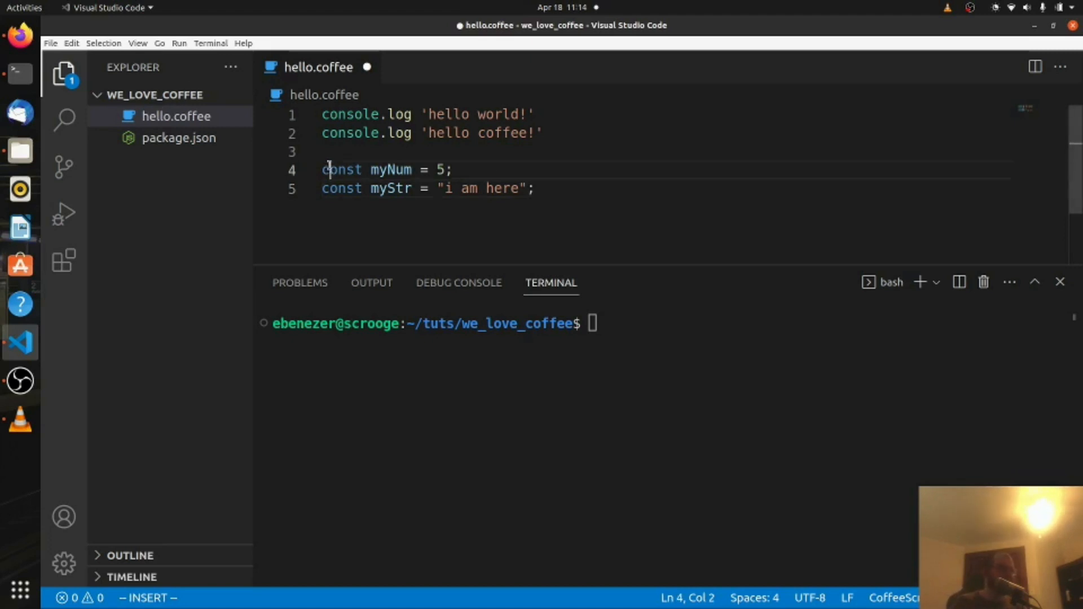
# Step: Drop const and semicolons, log myNum and myStr, remove old logs, and save
pyautogui.doubleClick(389, 188)
pyautogui.write('console.log')
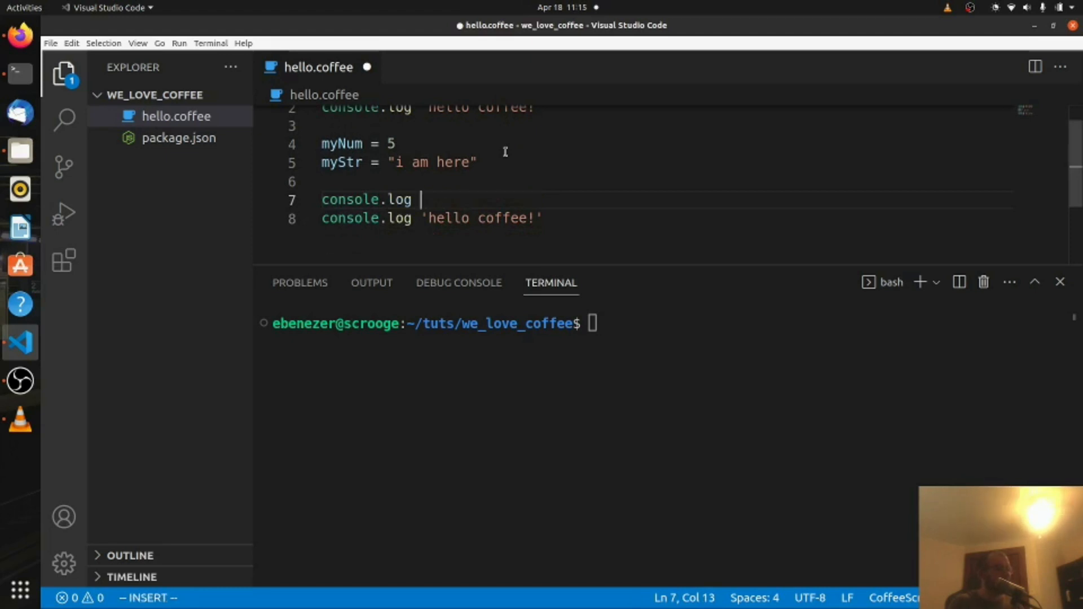
pyautogui.write('myNum')
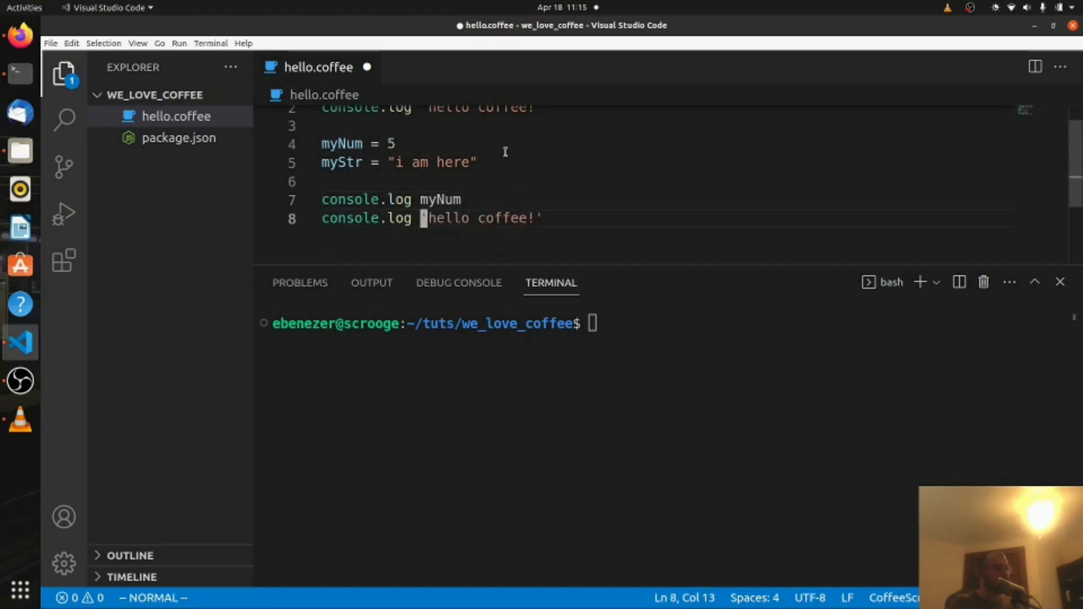
pyautogui.write('myS')
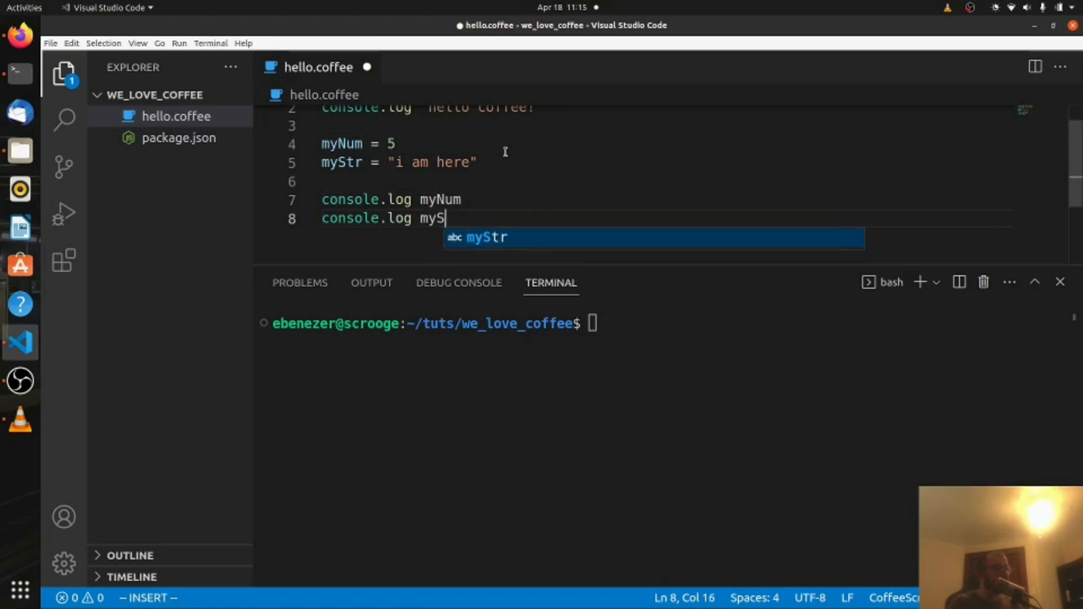
pyautogui.press('Tab')
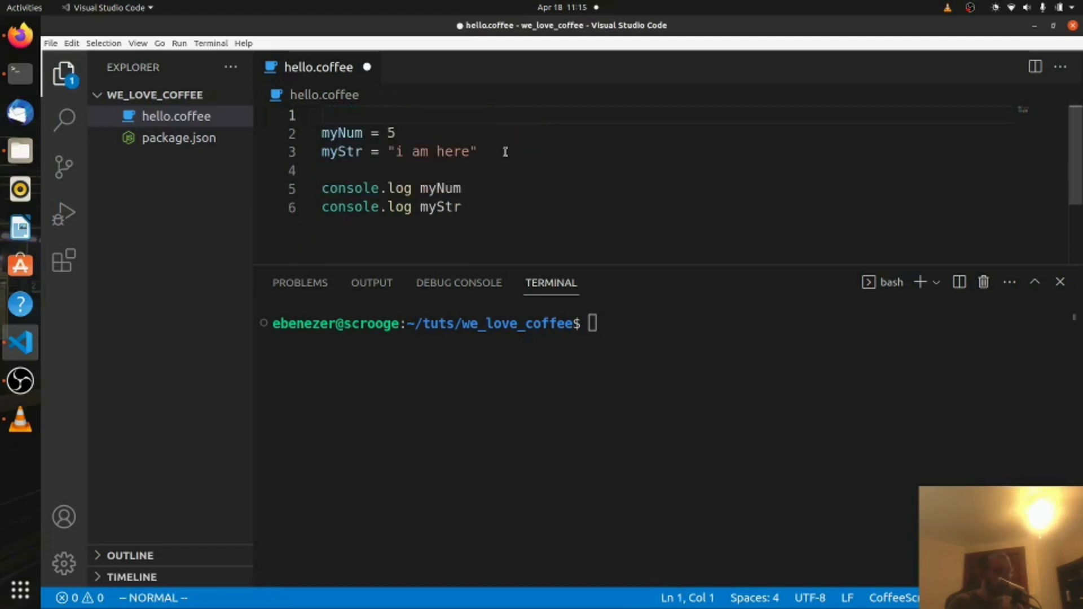
pyautogui.press('ctrl+s')
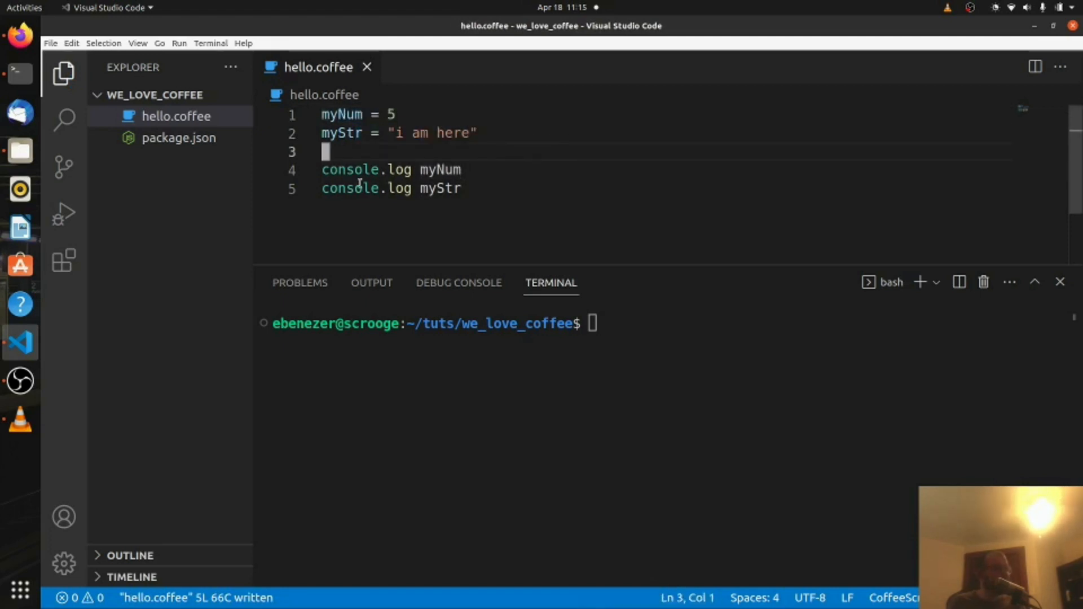
pyautogui.doubleClick(443, 188)
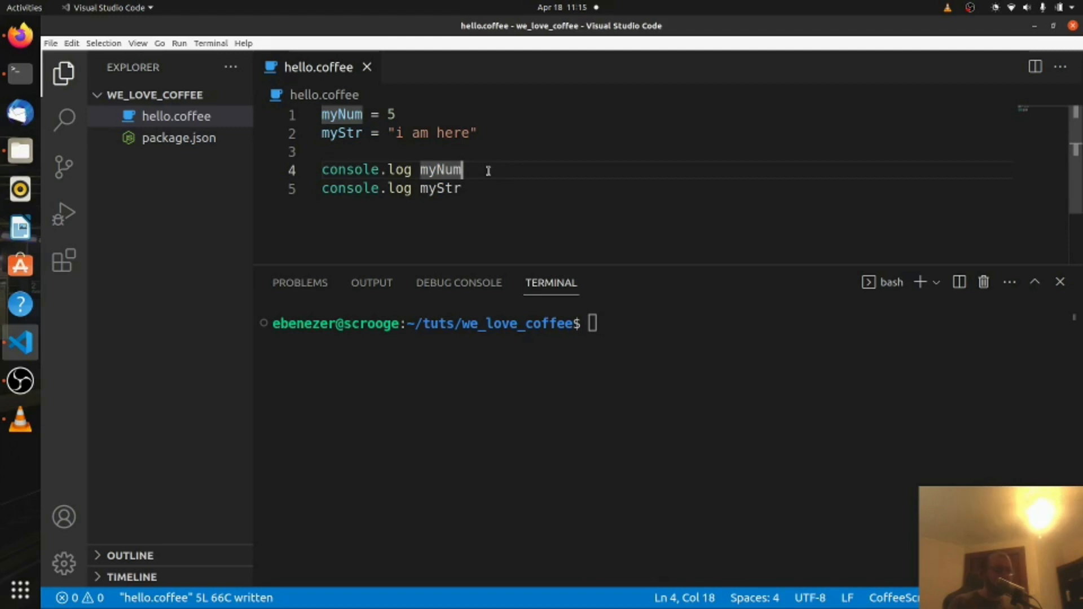
pyautogui.moveTo(487, 170)
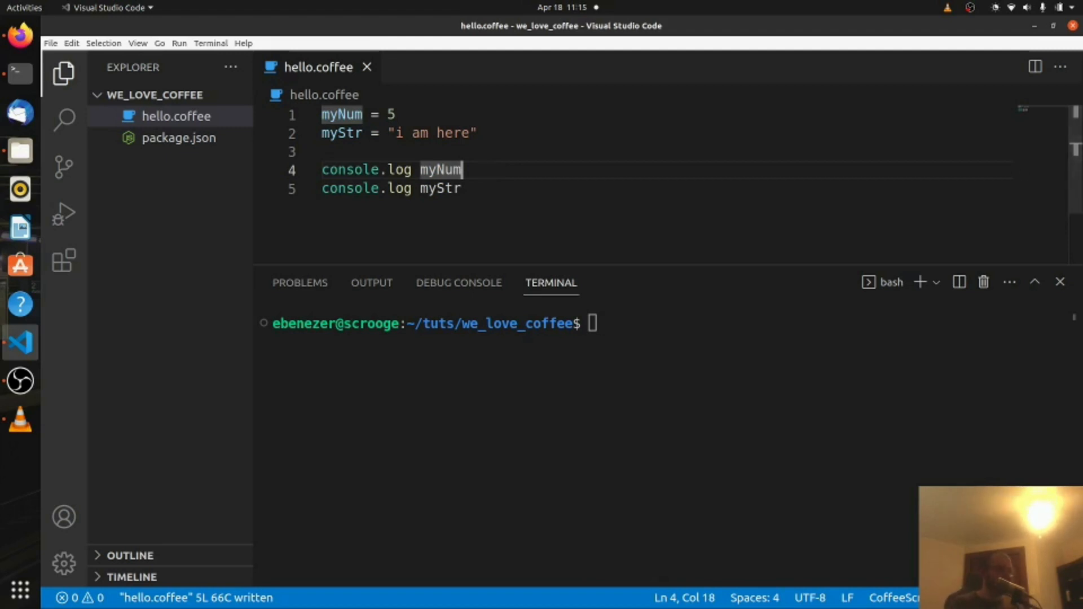
# Step: Clear the terminal, run hello.coffee to print 5 and 'i am here', then select all code
pyautogui.write('clear')
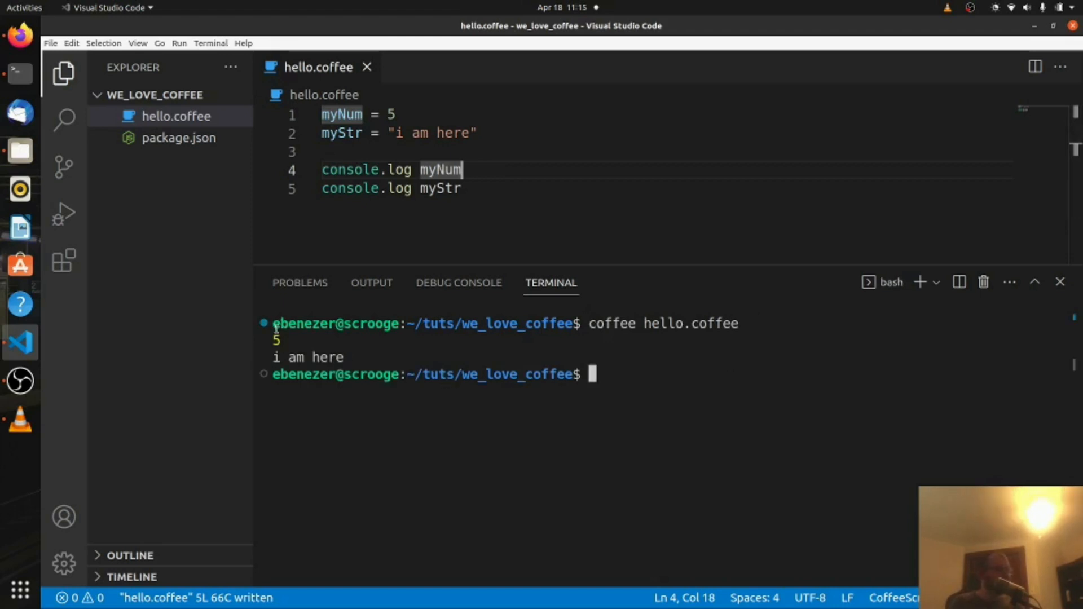
pyautogui.doubleClick(307, 357)
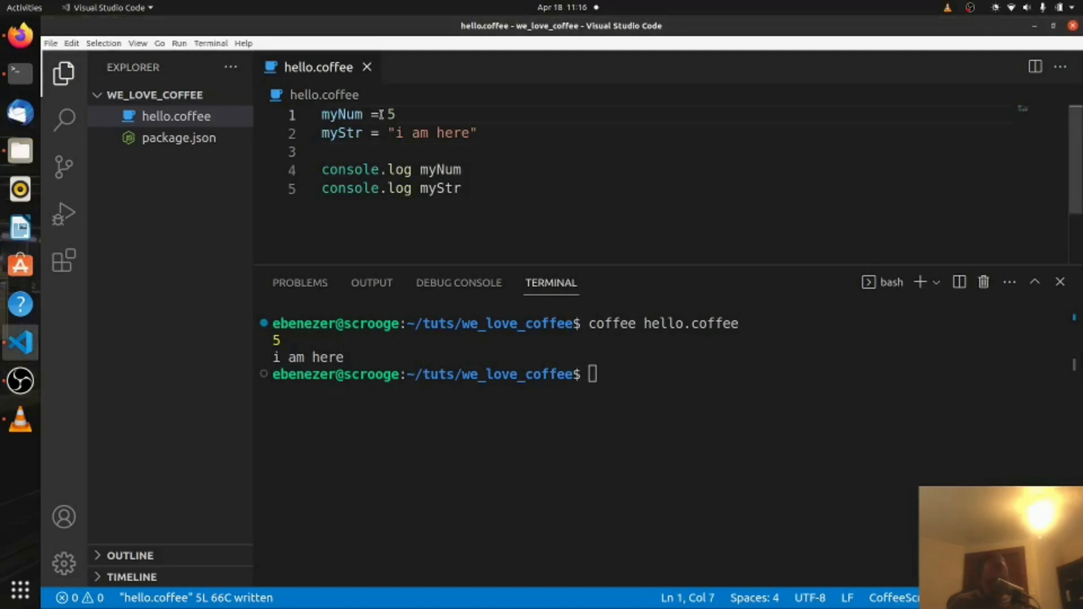
pyautogui.press('ctrl+a')
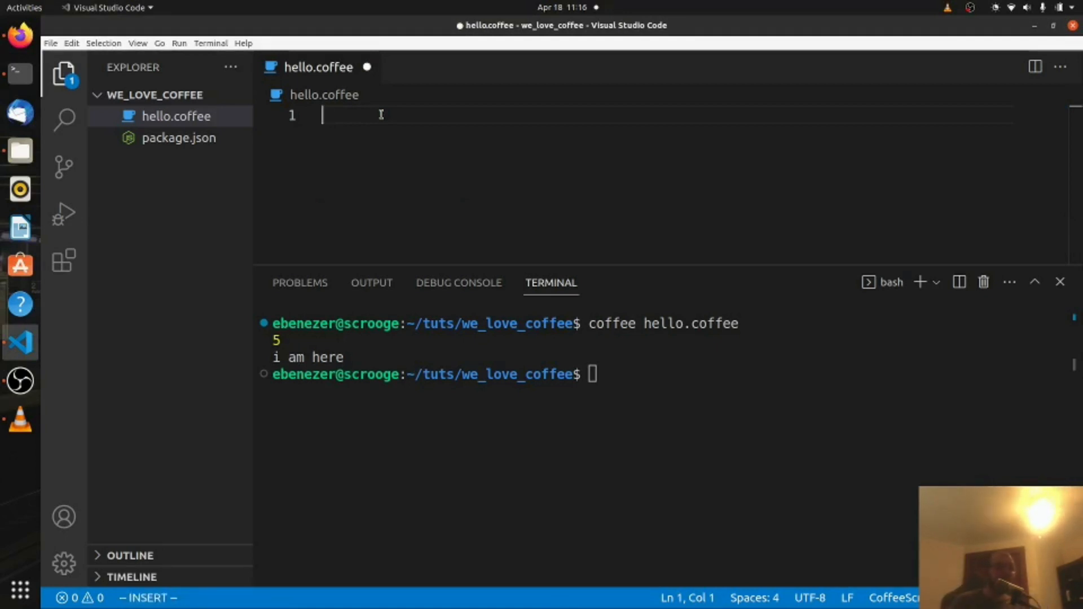
# Step: Draft 'function myFunc() {' and 'const myFunc = () => {}', discarding both from line 1
pyautogui.write('function')
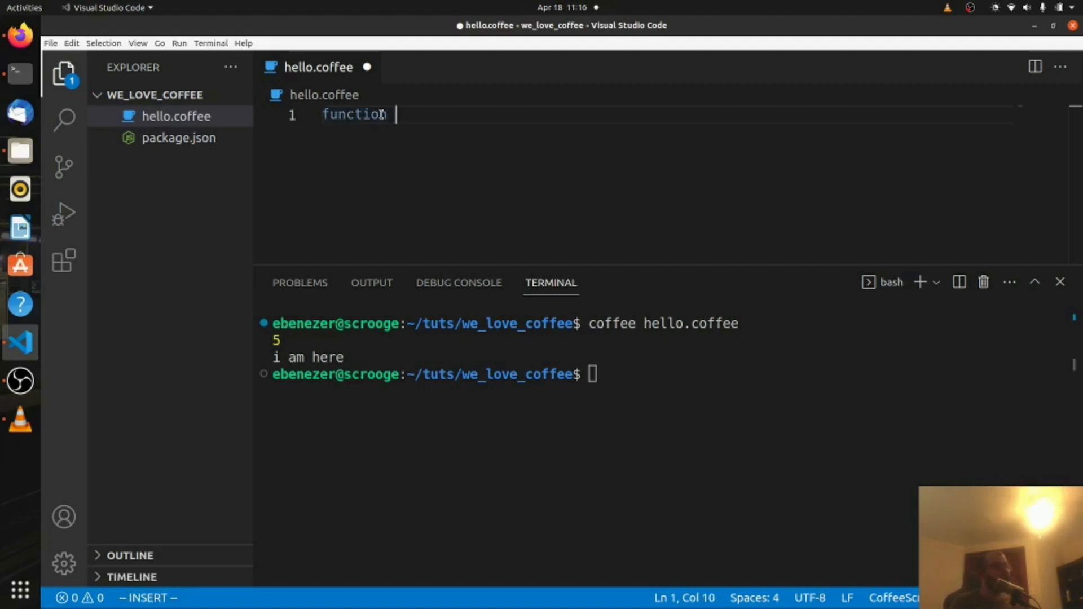
pyautogui.write('myFunc() {')
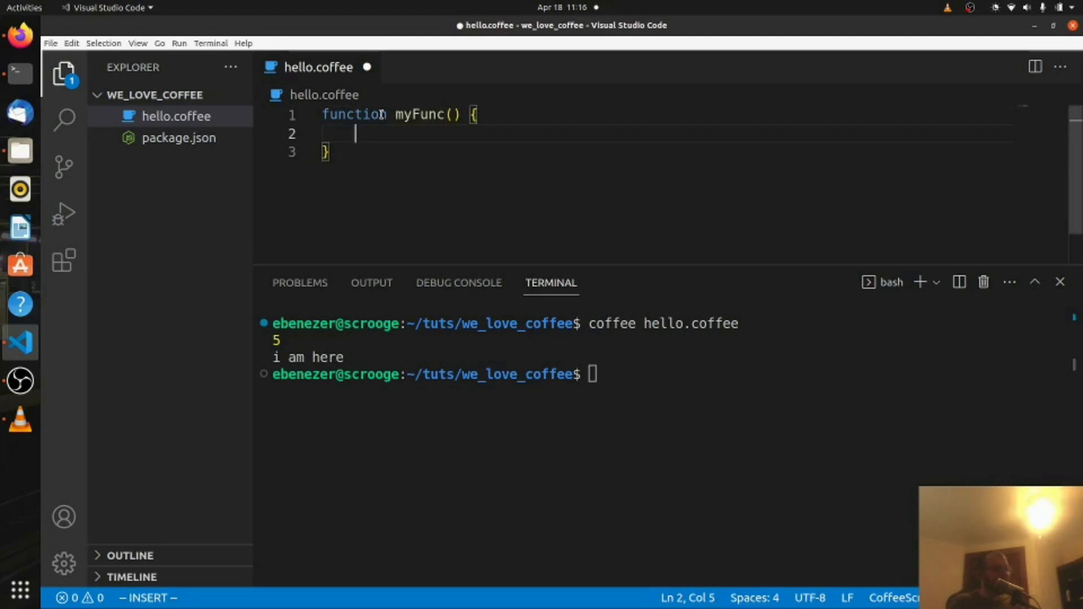
pyautogui.press('V')
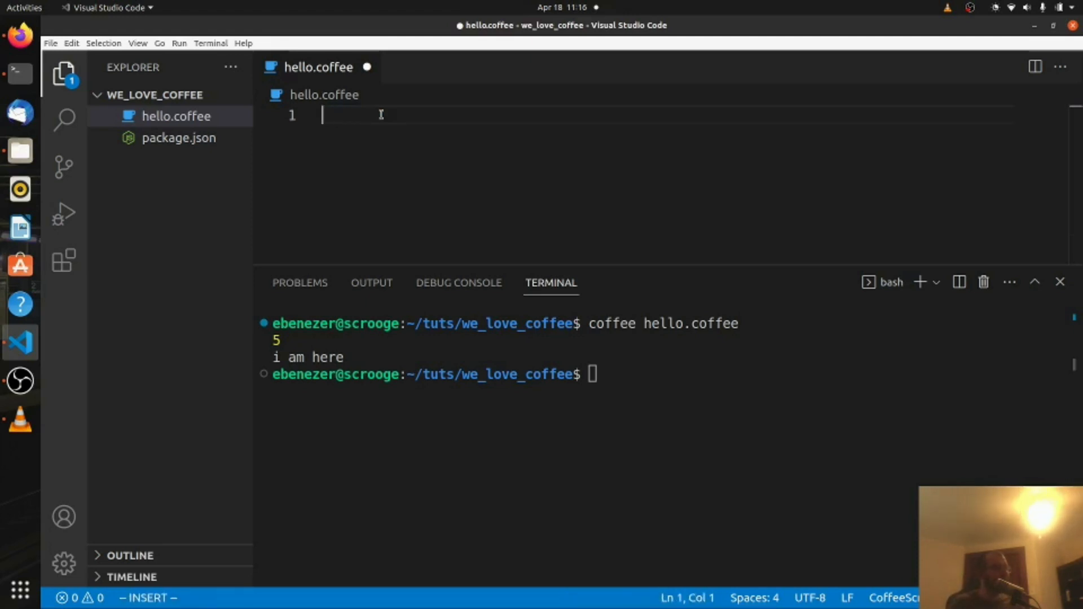
pyautogui.write('const myFun')
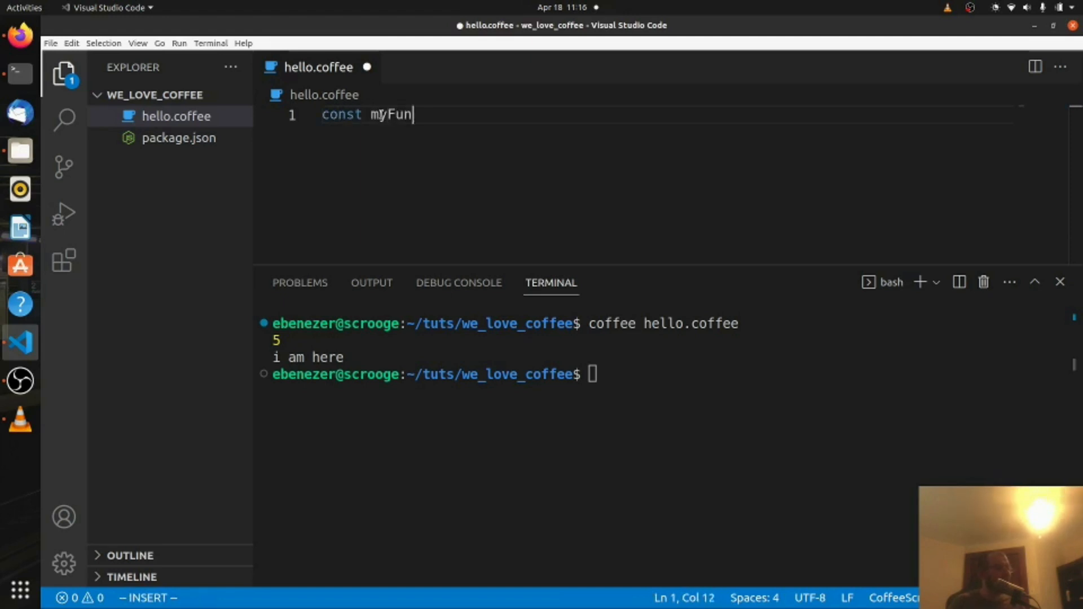
pyautogui.write('c = () =')
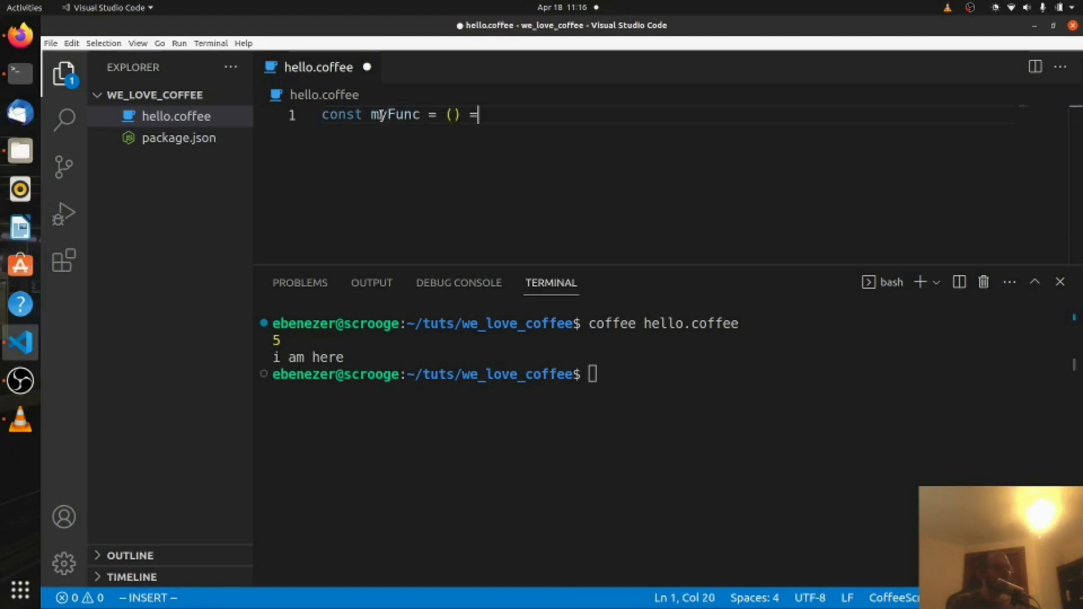
pyautogui.write('> {}')
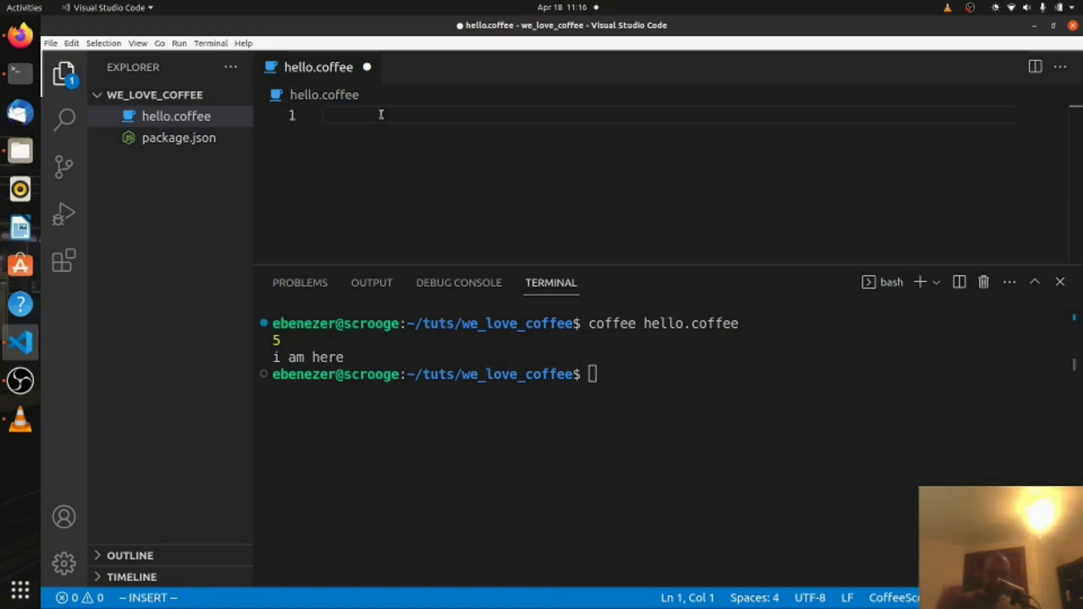
# Step: Enter main = -> 'hello coffee i am here to drink you!' on line 1 and save
pyautogui.write('main')
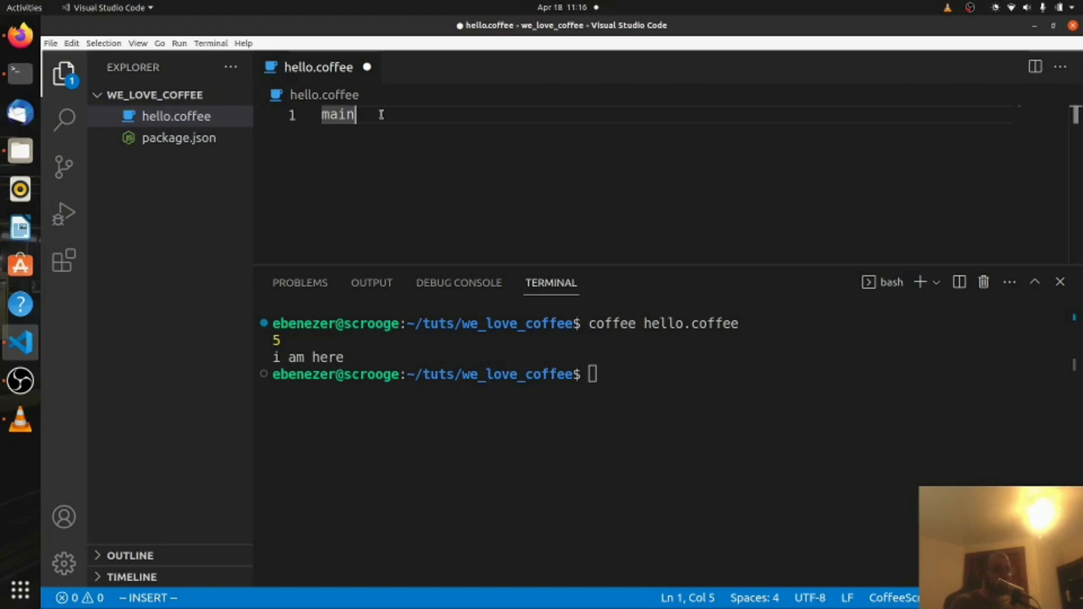
pyautogui.write('=')
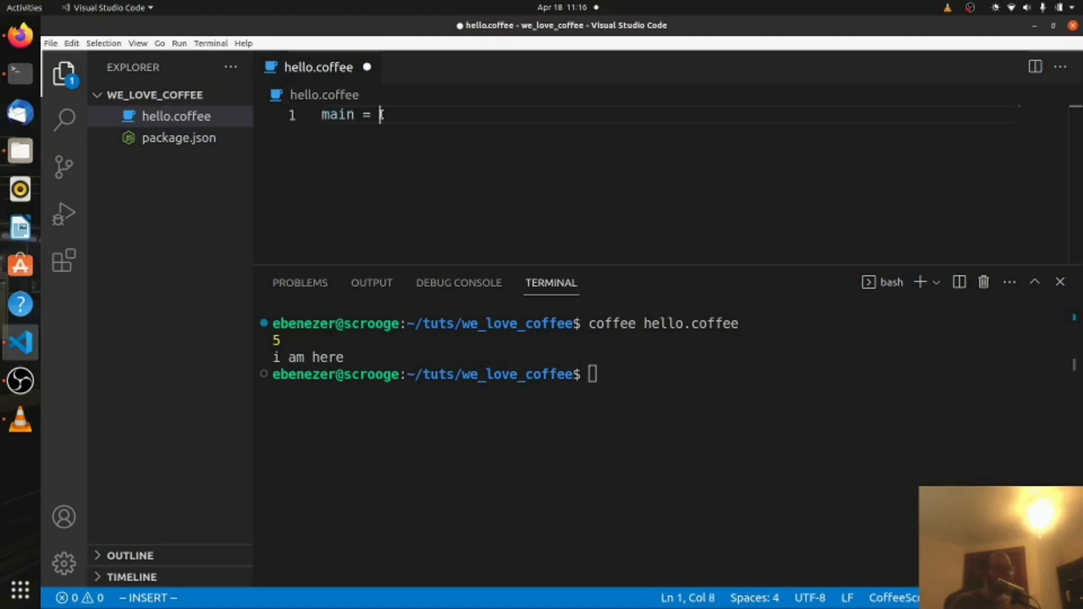
pyautogui.write("-> '")
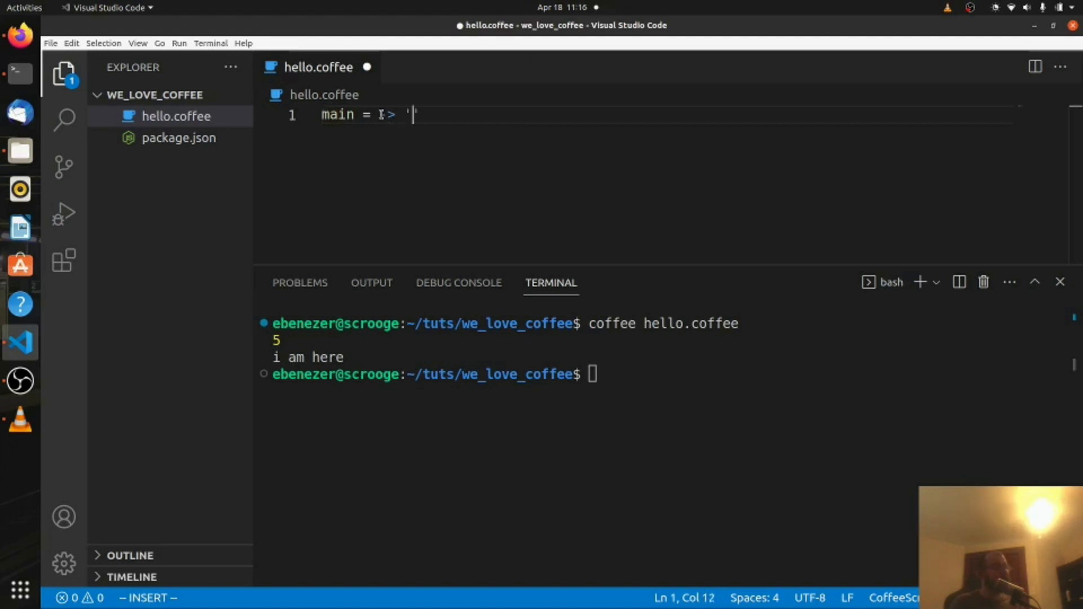
pyautogui.write('hello')
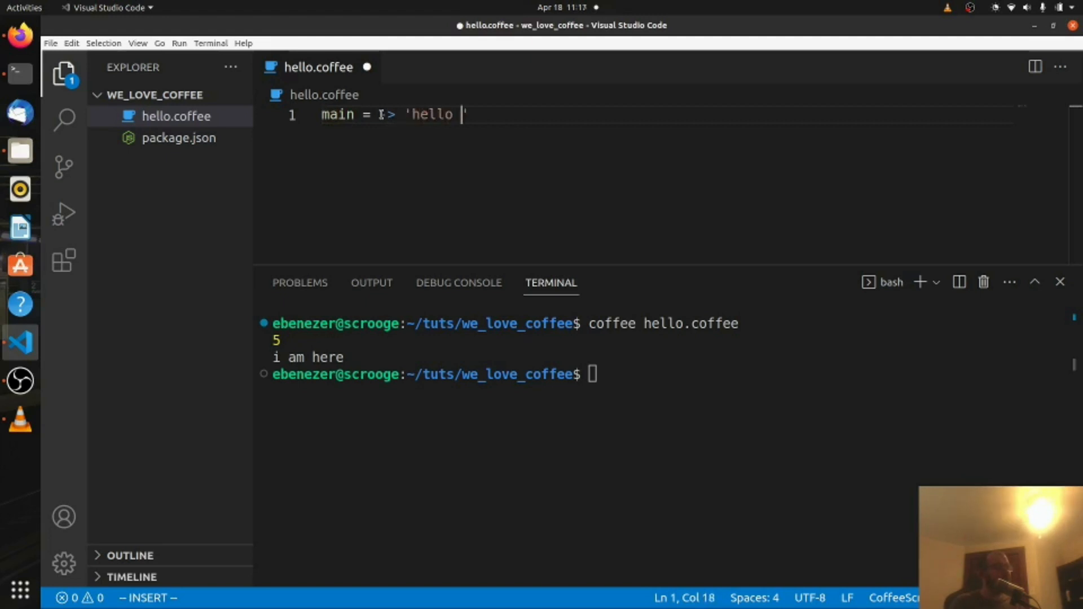
pyautogui.write('coffee i am')
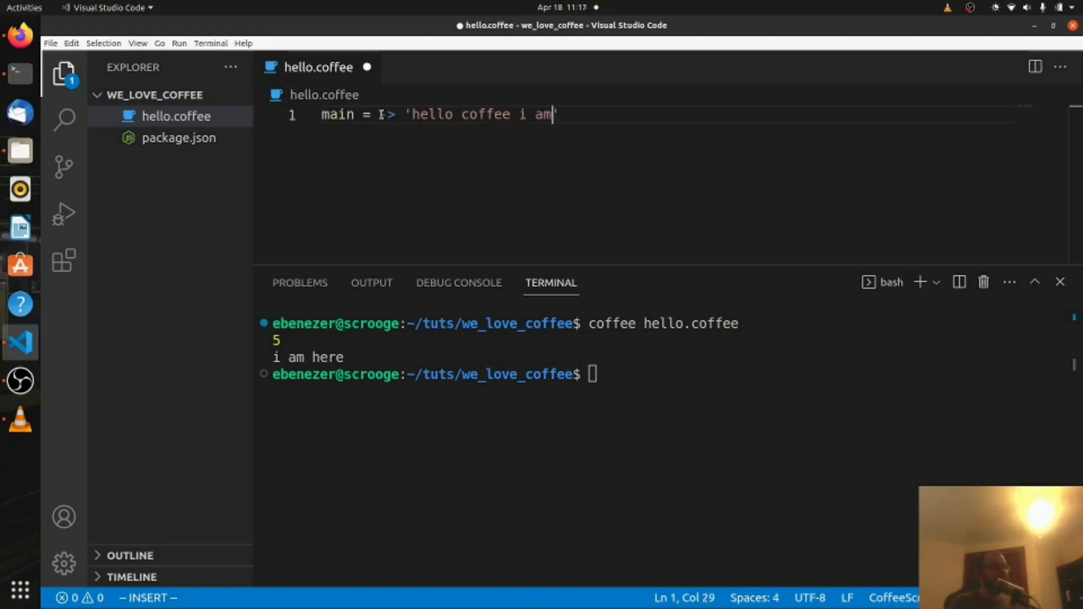
pyautogui.write('here to drink y')
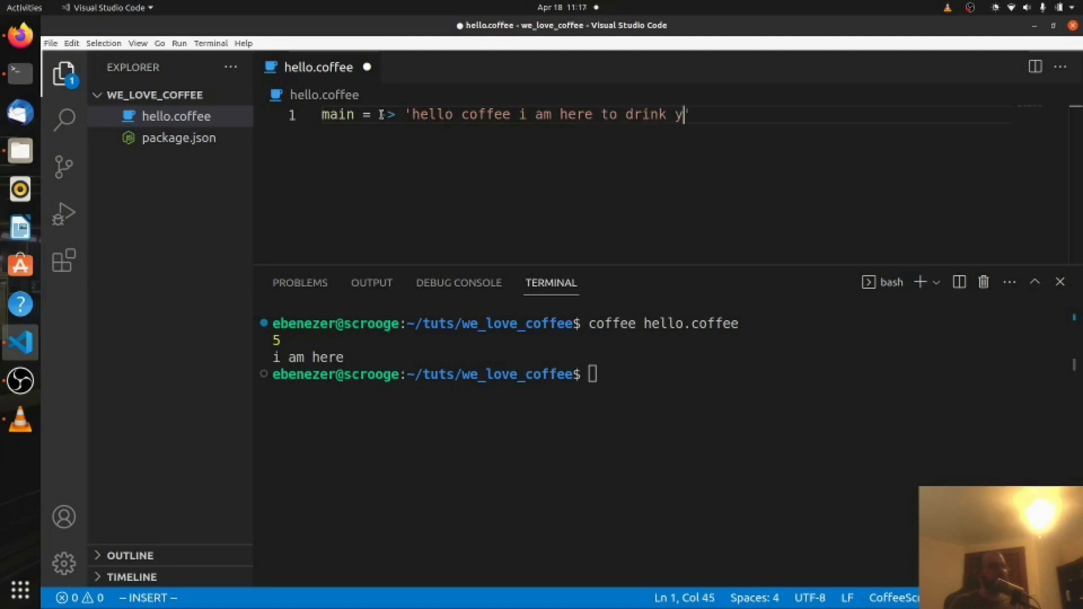
pyautogui.write("ou!'")
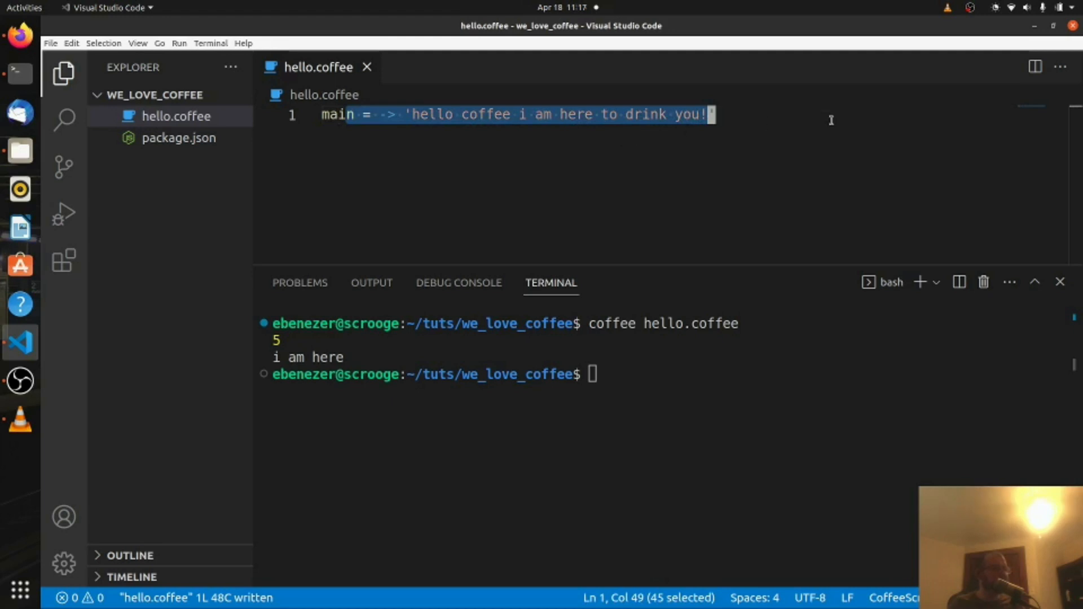
pyautogui.click(836, 116)
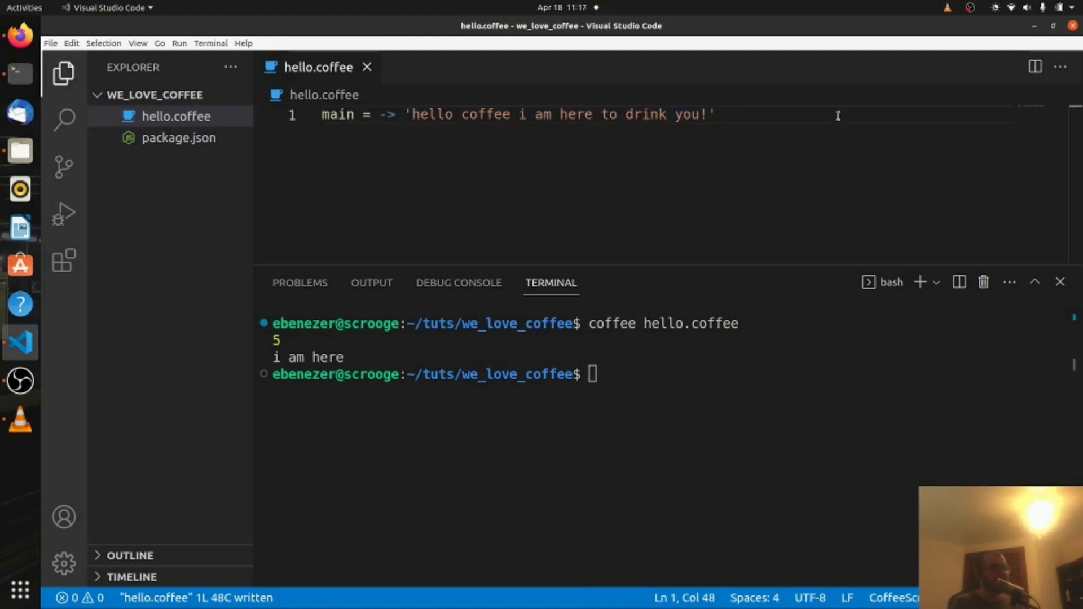
# Step: Add a main() call on line 3, save, and run hello.coffee with no output
pyautogui.write('main()')
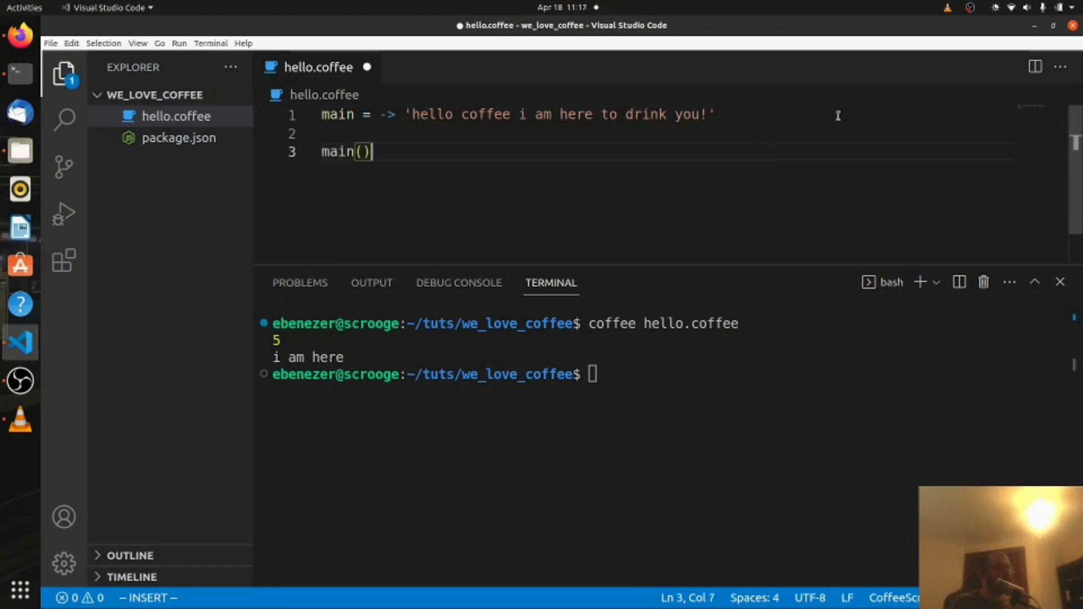
pyautogui.press('ctrl+s')
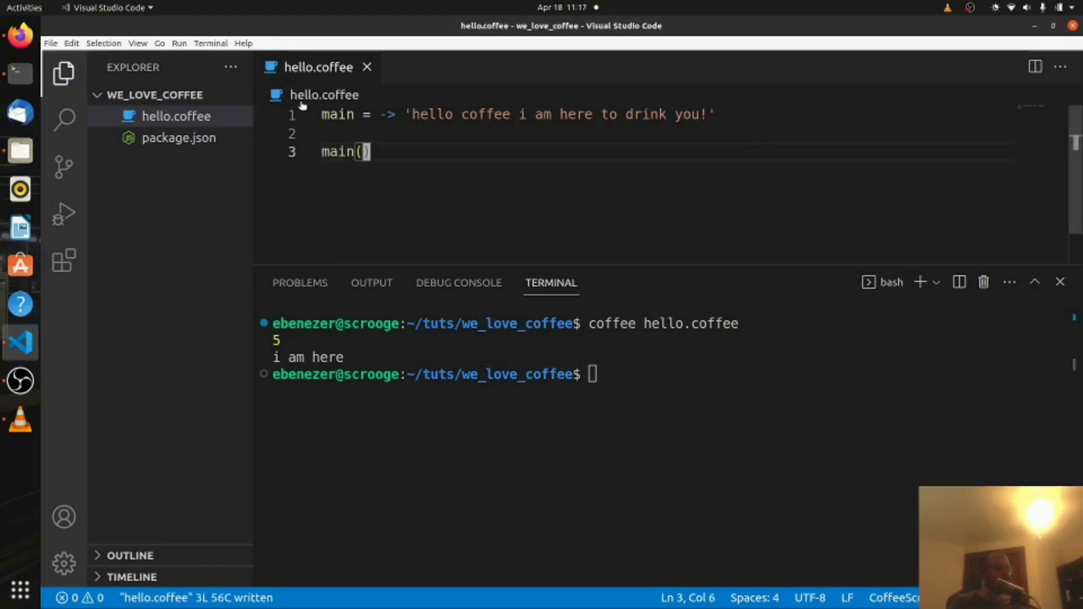
pyautogui.doubleClick(336, 114)
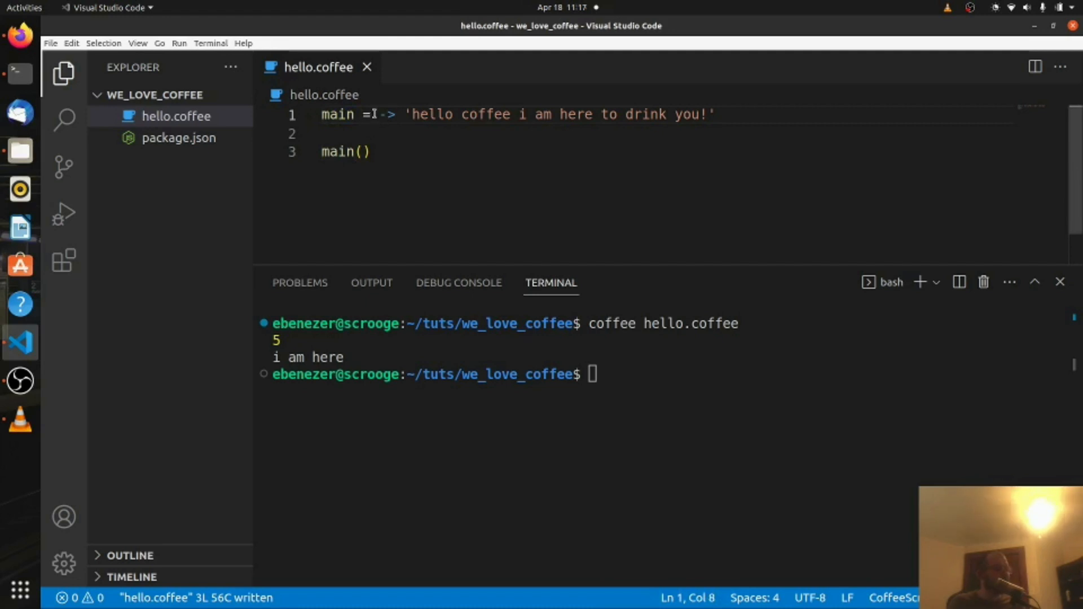
pyautogui.doubleClick(431, 114)
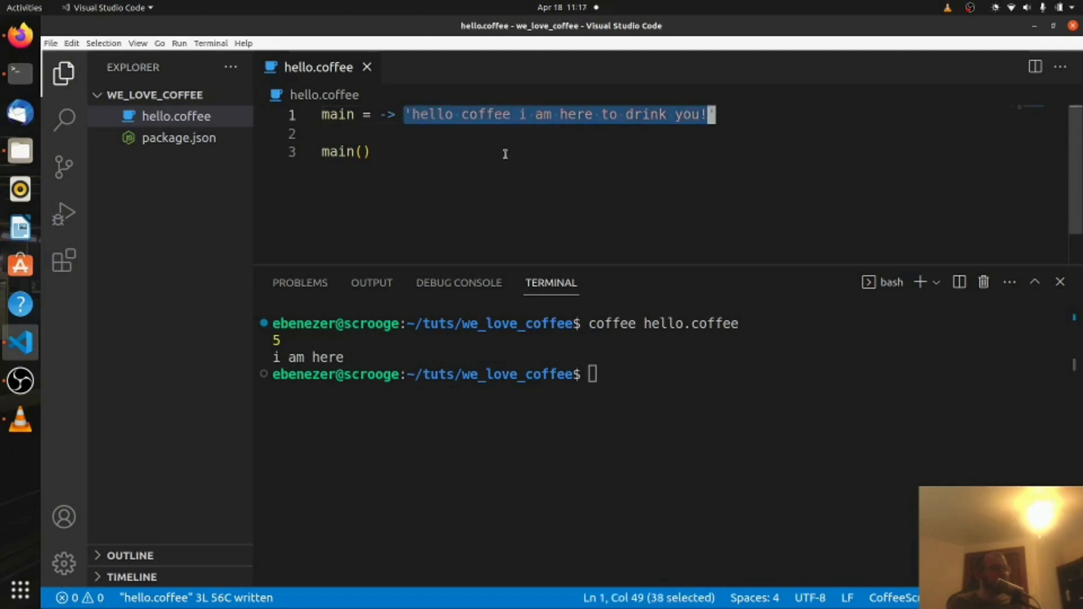
pyautogui.click(371, 152)
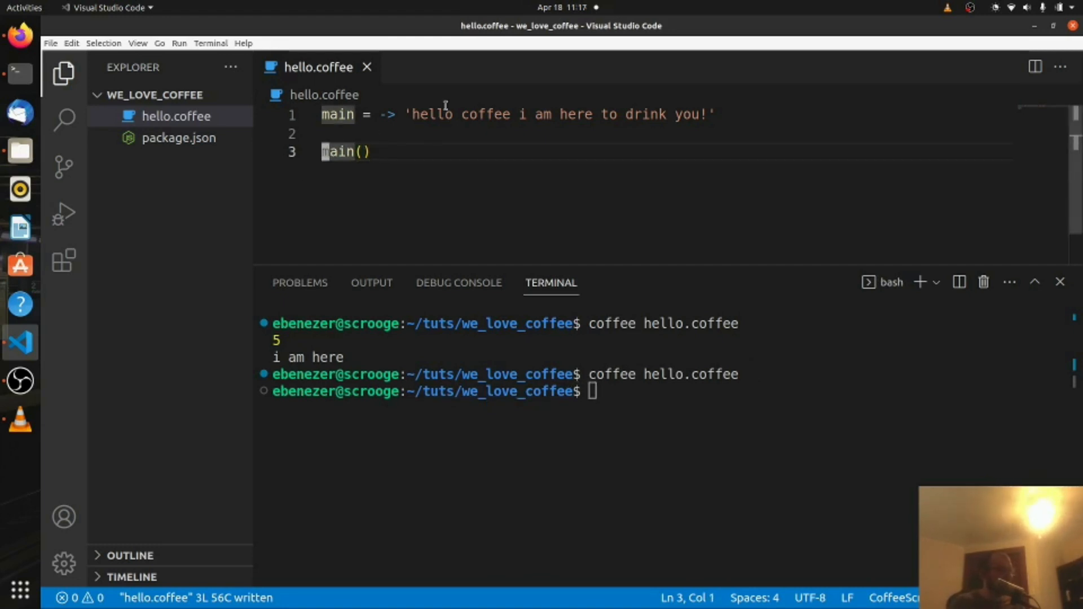
# Step: Change line 3 to console.log main(), save, and run coffee hello.coffee
pyautogui.write('console.log')
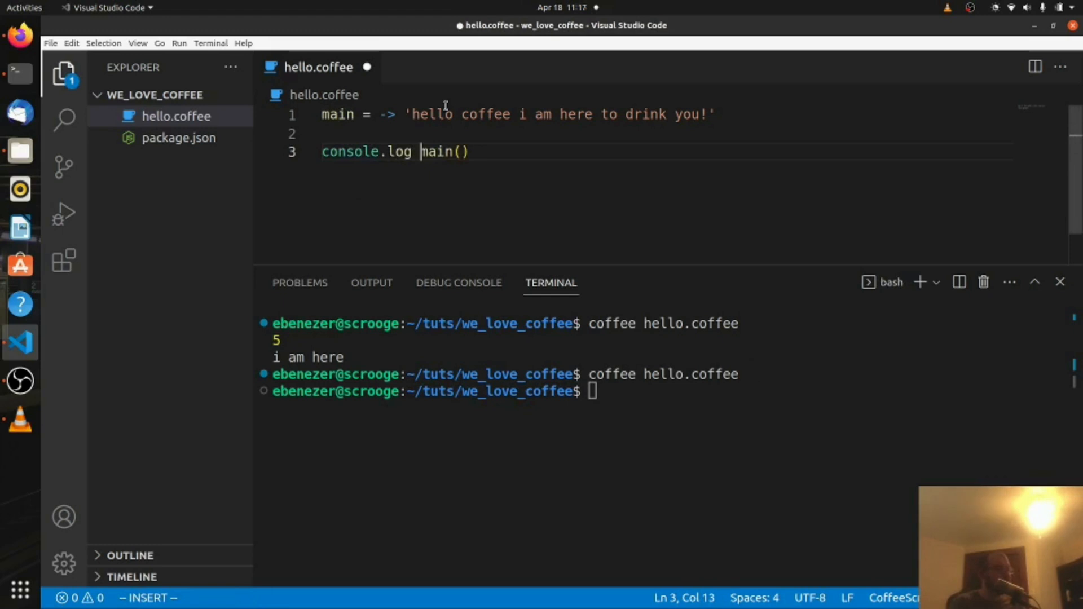
pyautogui.press('ctrl+s')
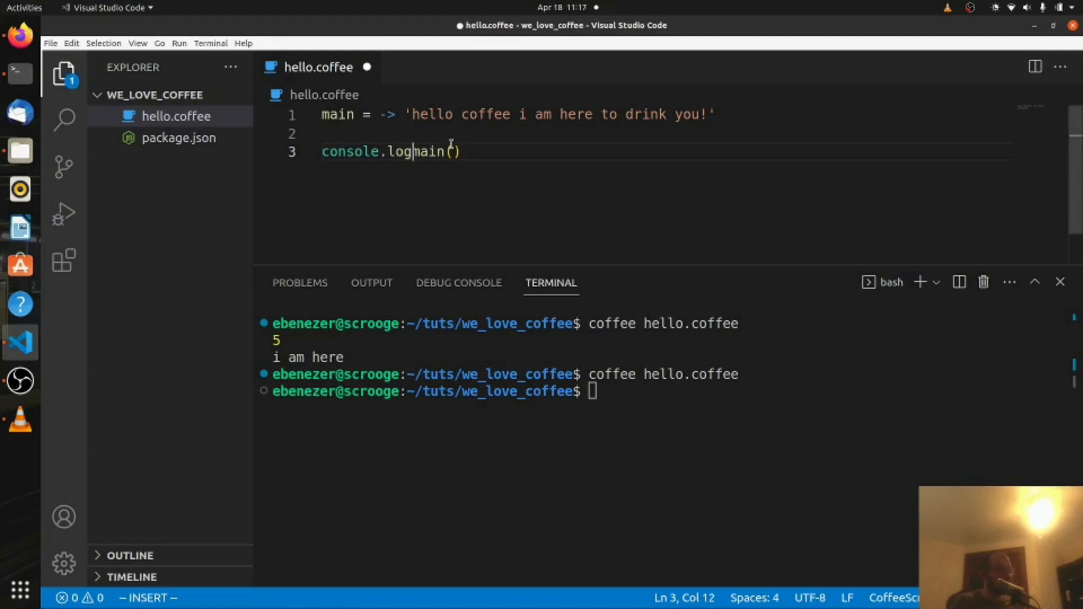
pyautogui.write('(')
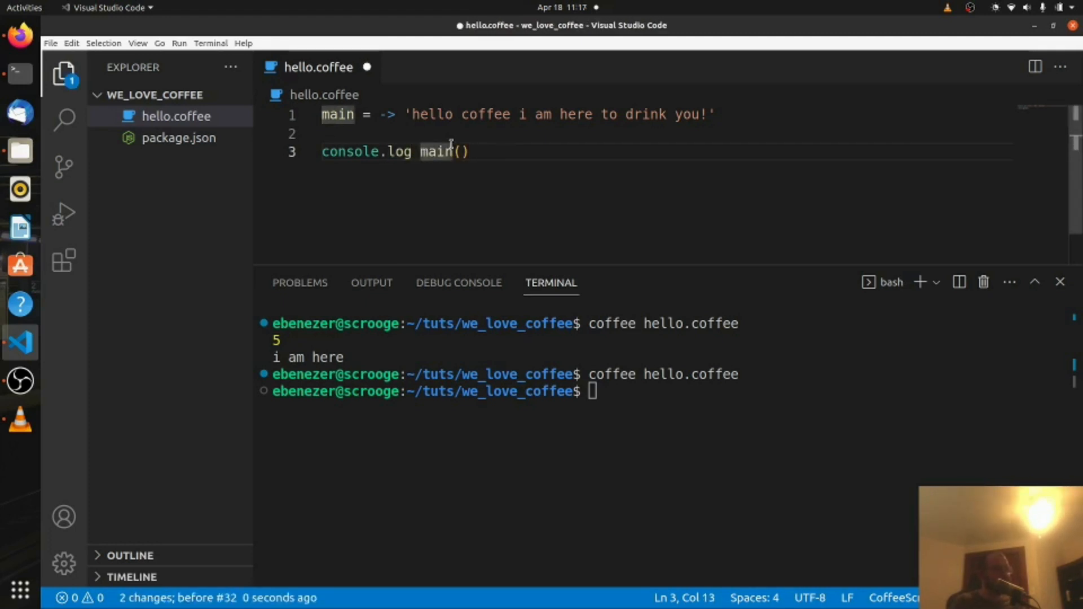
pyautogui.click(468, 151)
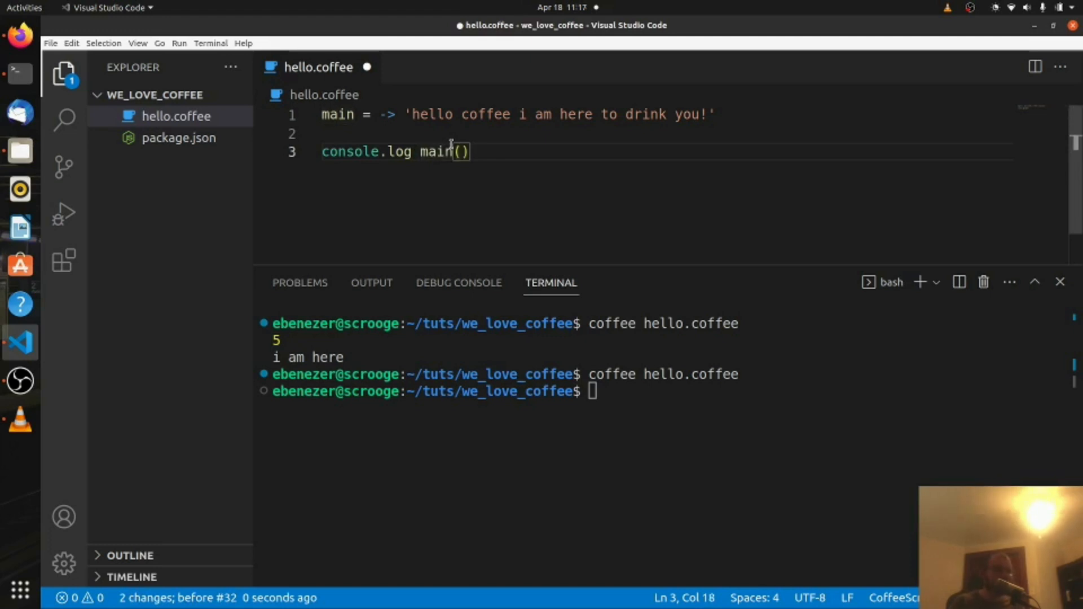
pyautogui.press('ctrl+s')
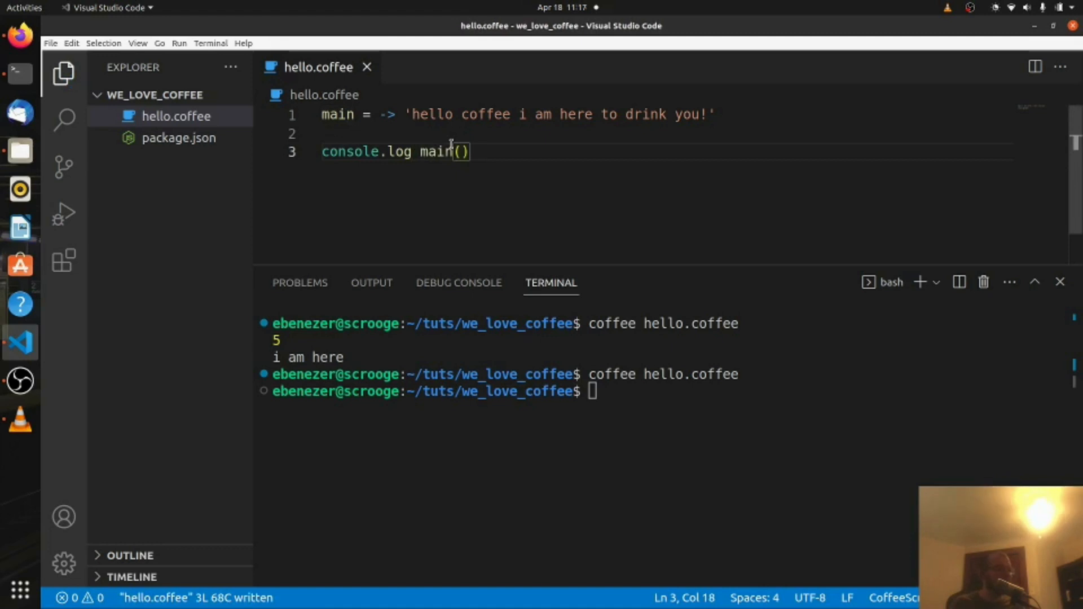
pyautogui.write('coffee hello.coffee')
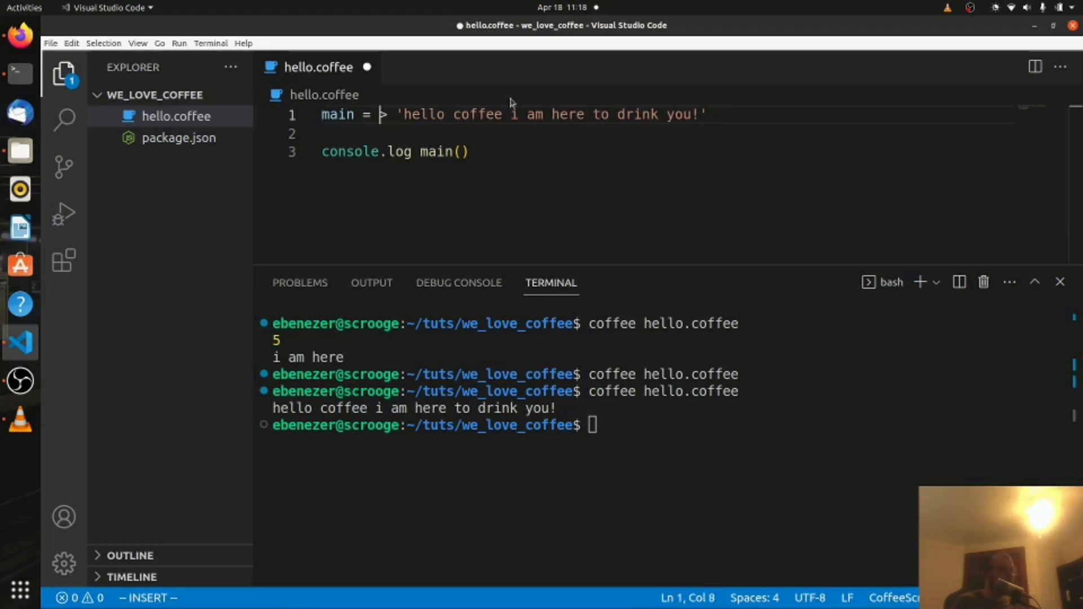
# Step: Draft '() => { return string }' on line 1, then strip it so main holds the string
pyautogui.write('() =')
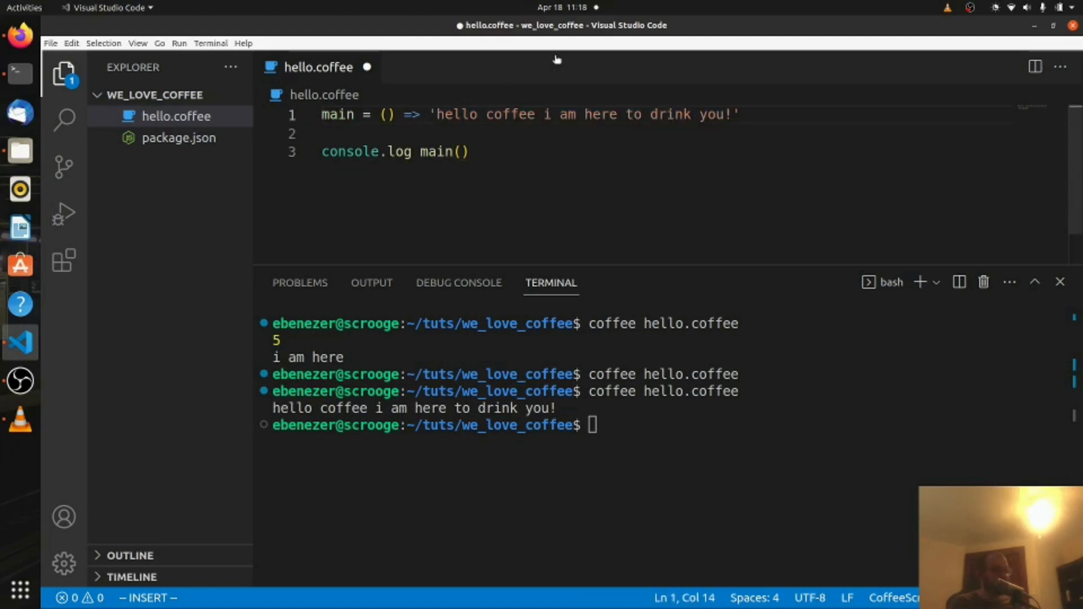
pyautogui.write('{ r')
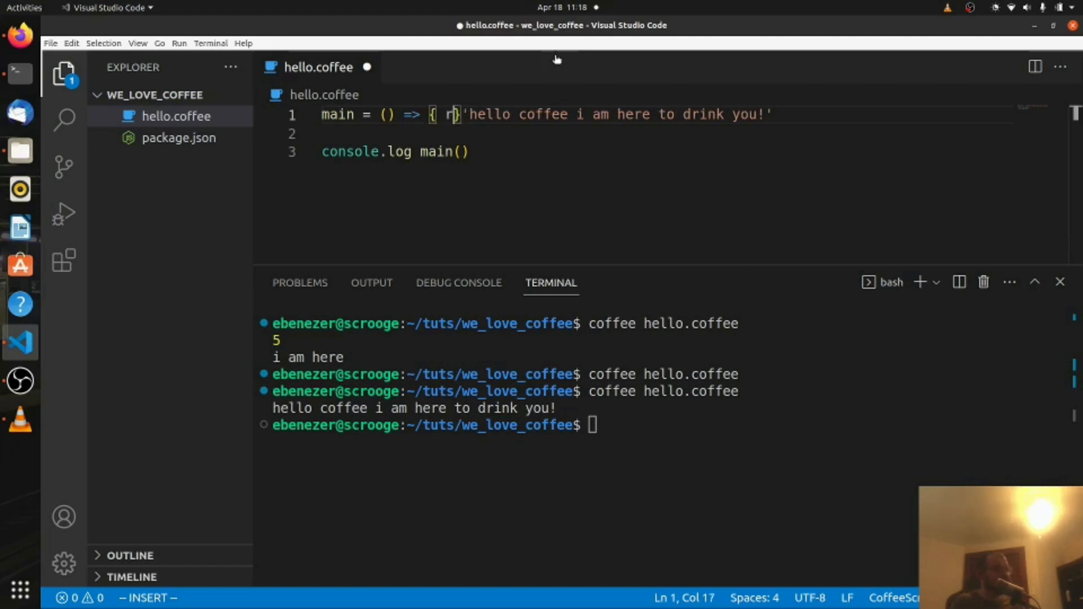
pyautogui.write('eturn')
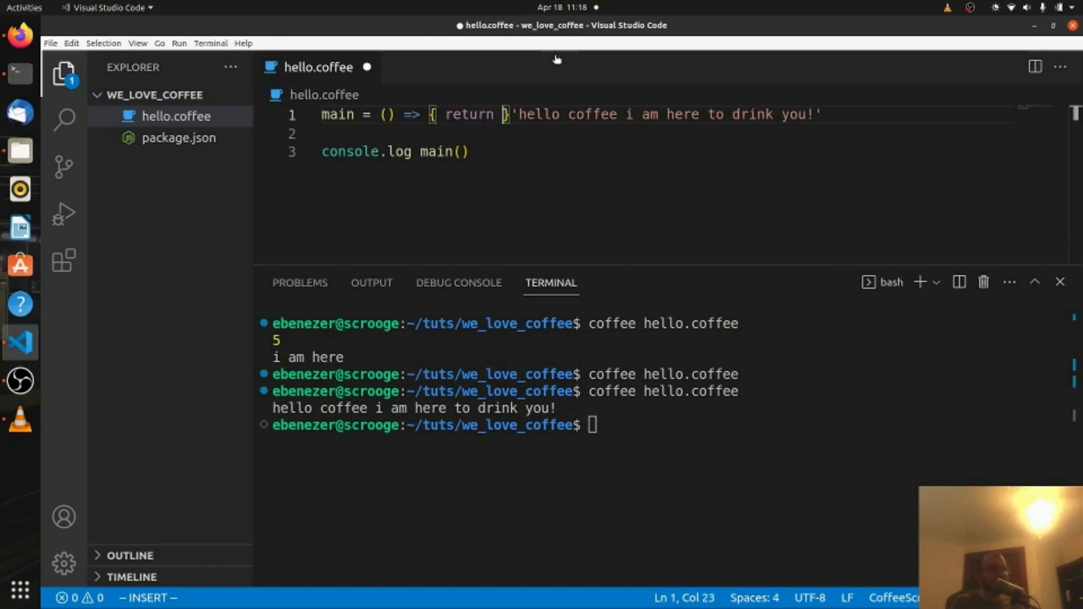
pyautogui.write('string')
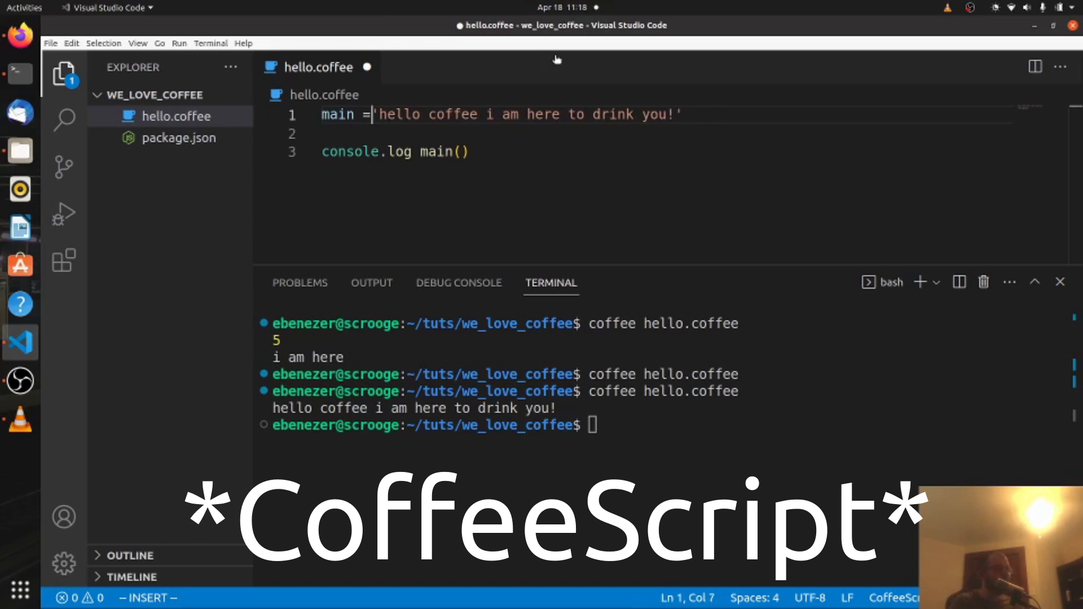
# Step: Restore line 1 to main = -> 'hello coffee i am here to drink you!', removing the stray equals sign
pyautogui.write('->')
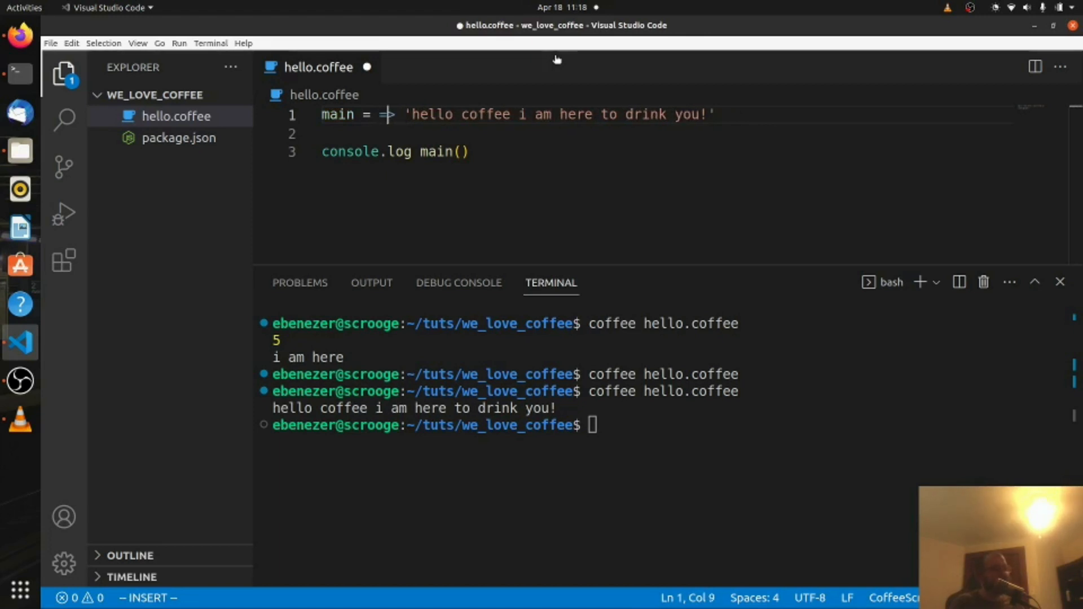
pyautogui.press('ctrl+s')
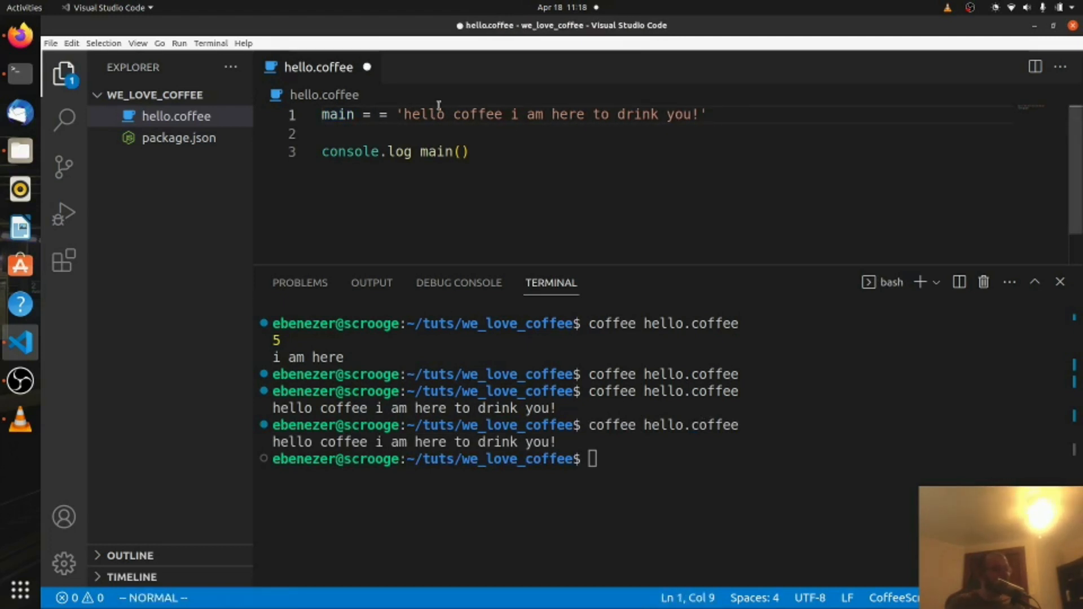
pyautogui.press('BackSpace')
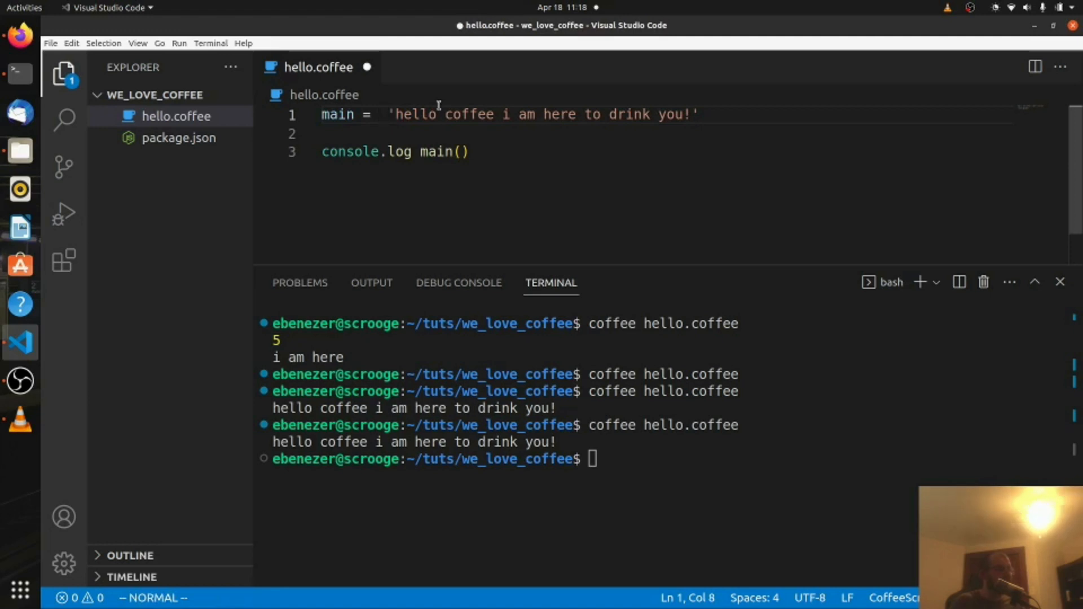
pyautogui.write('->')
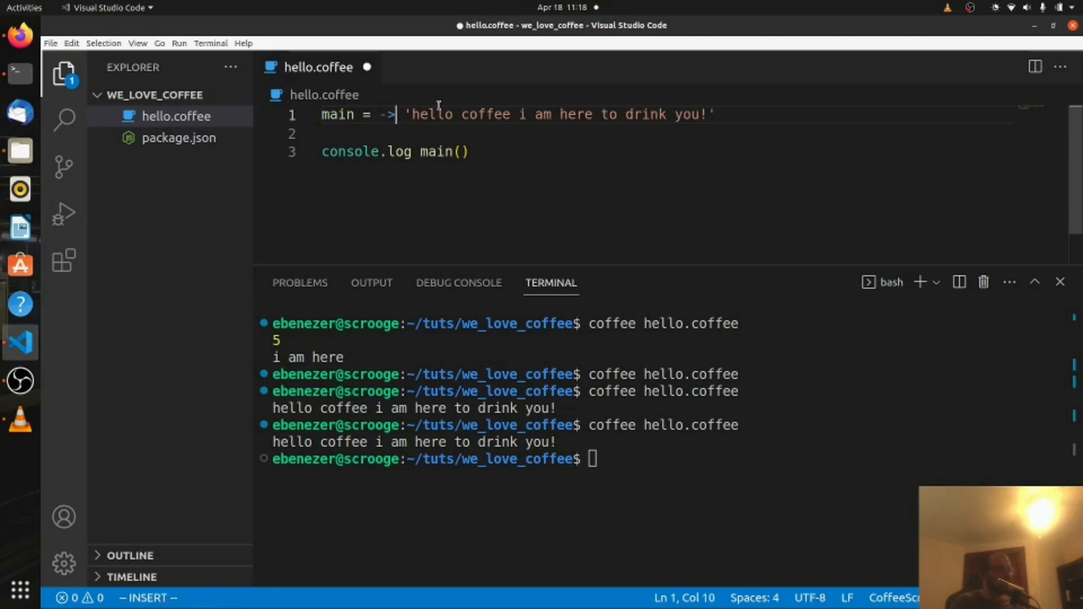